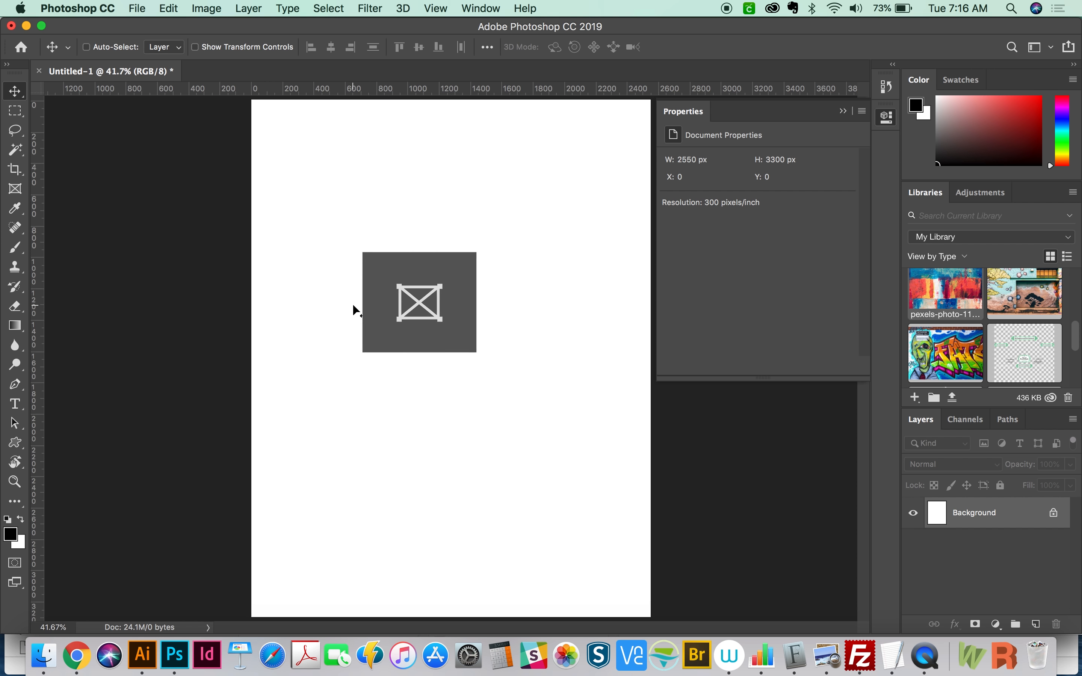
Step: Drag out a wide rectangular Frame-tool frame across the top of the canvas
left_click_drag(419, 302, 449, 279)
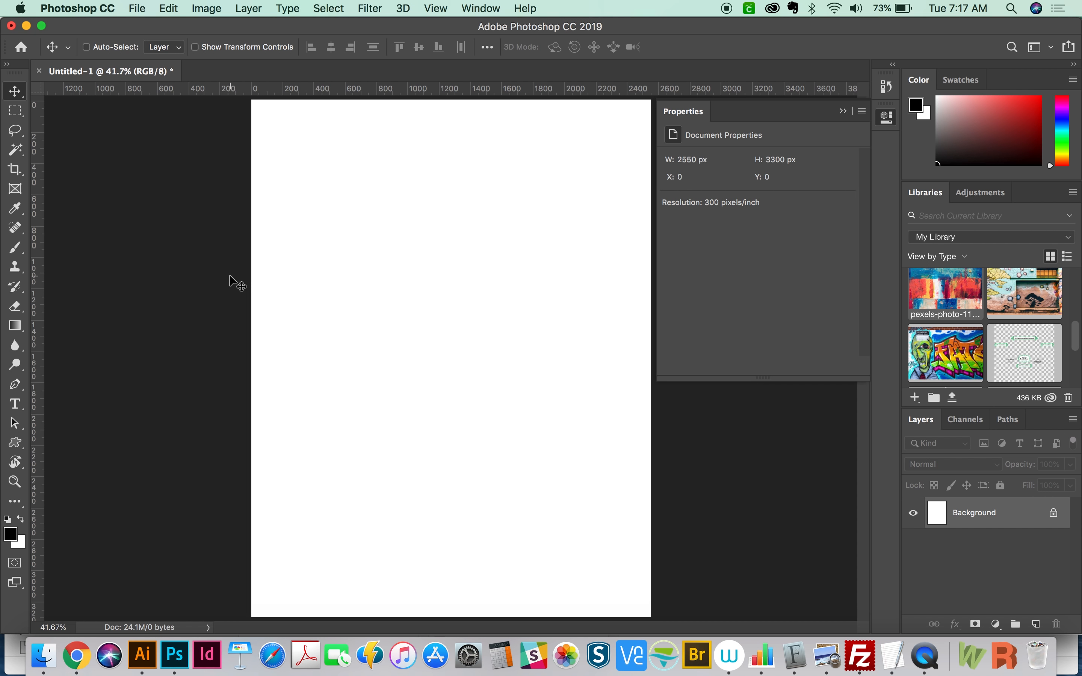
mouse_move(590, 308)
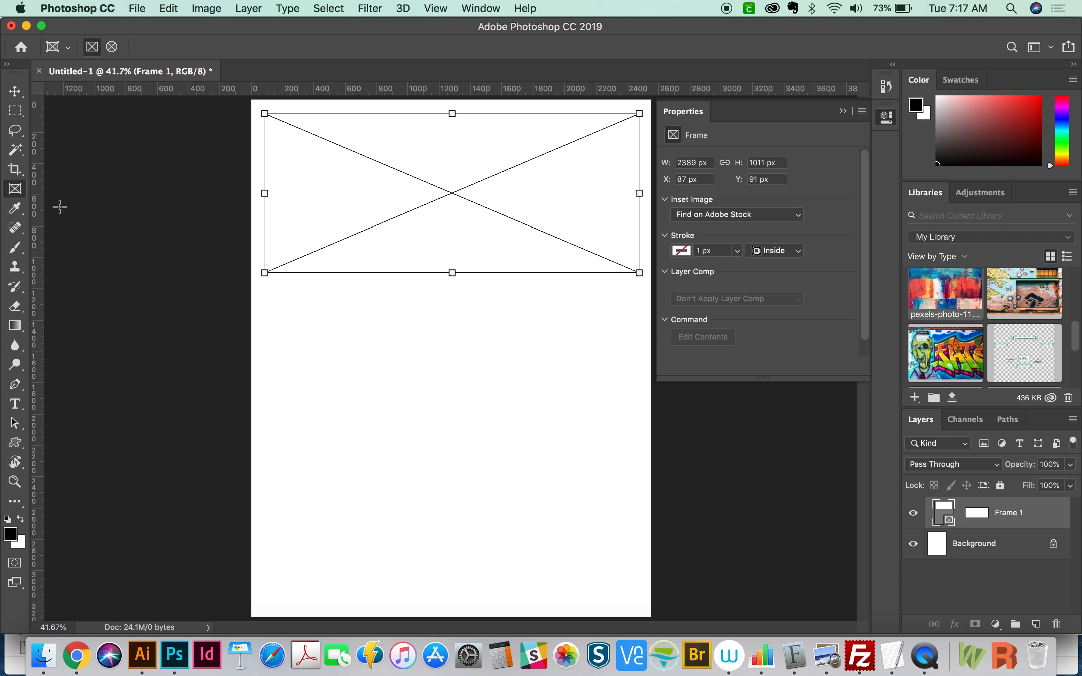
mouse_move(387, 331)
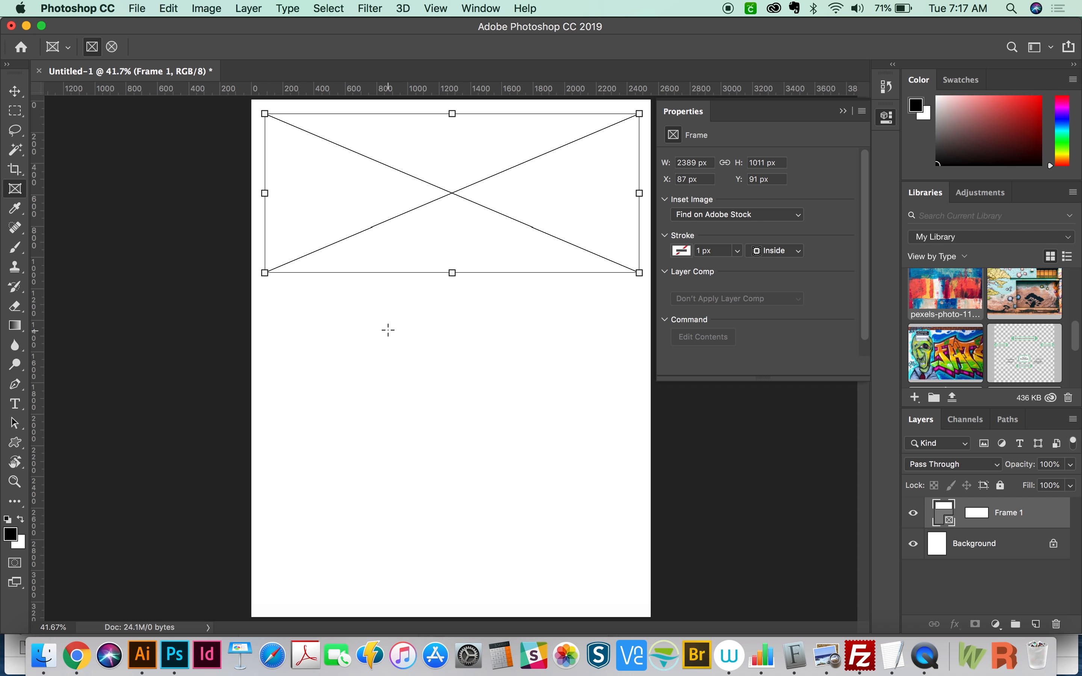
mouse_move(16, 192)
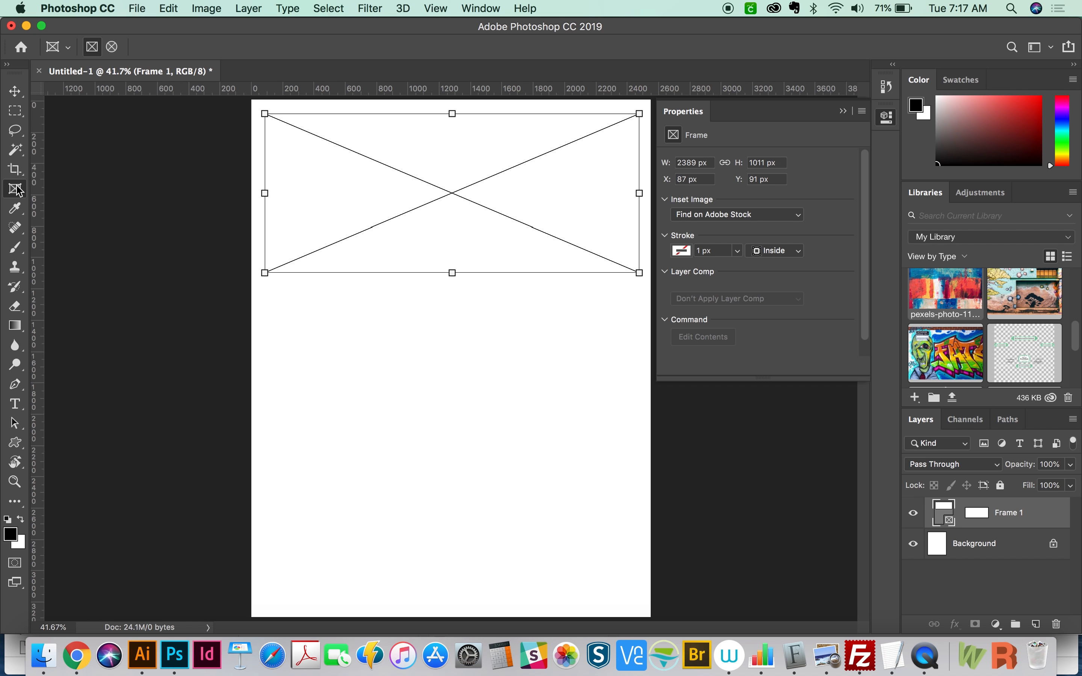
mouse_move(24, 199)
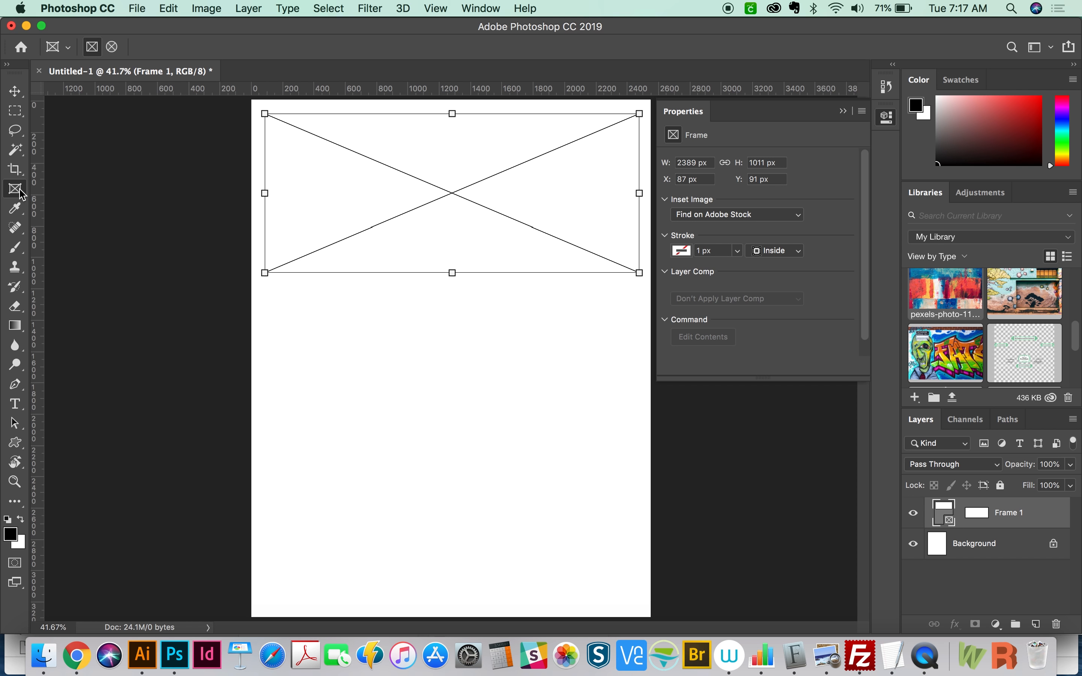
mouse_move(33, 195)
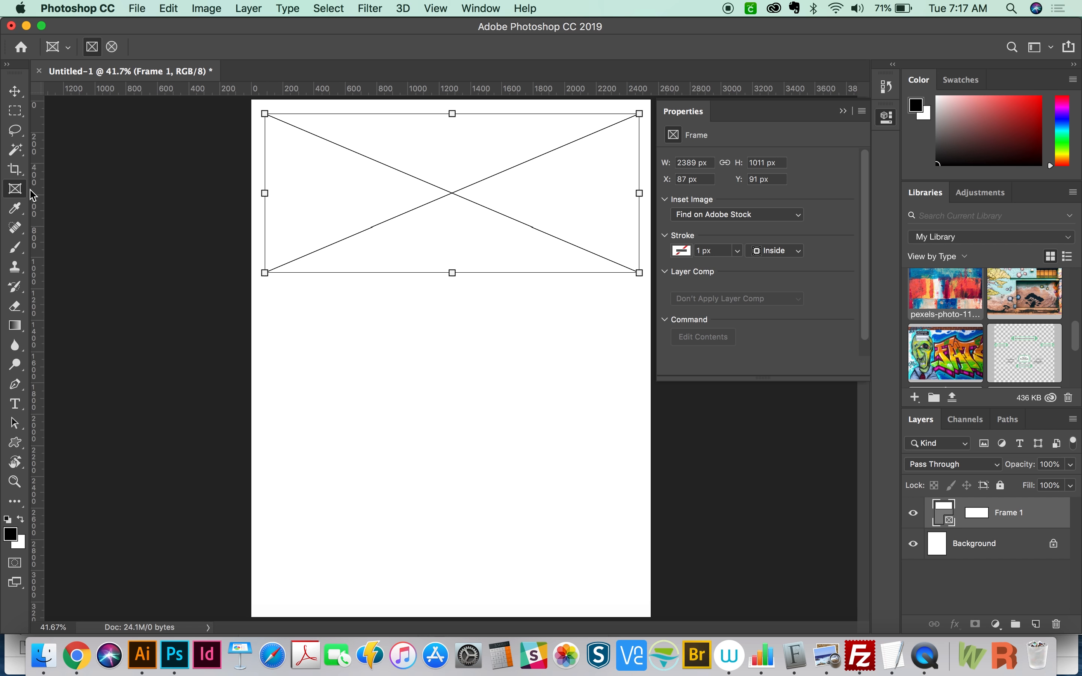
mouse_move(243, 220)
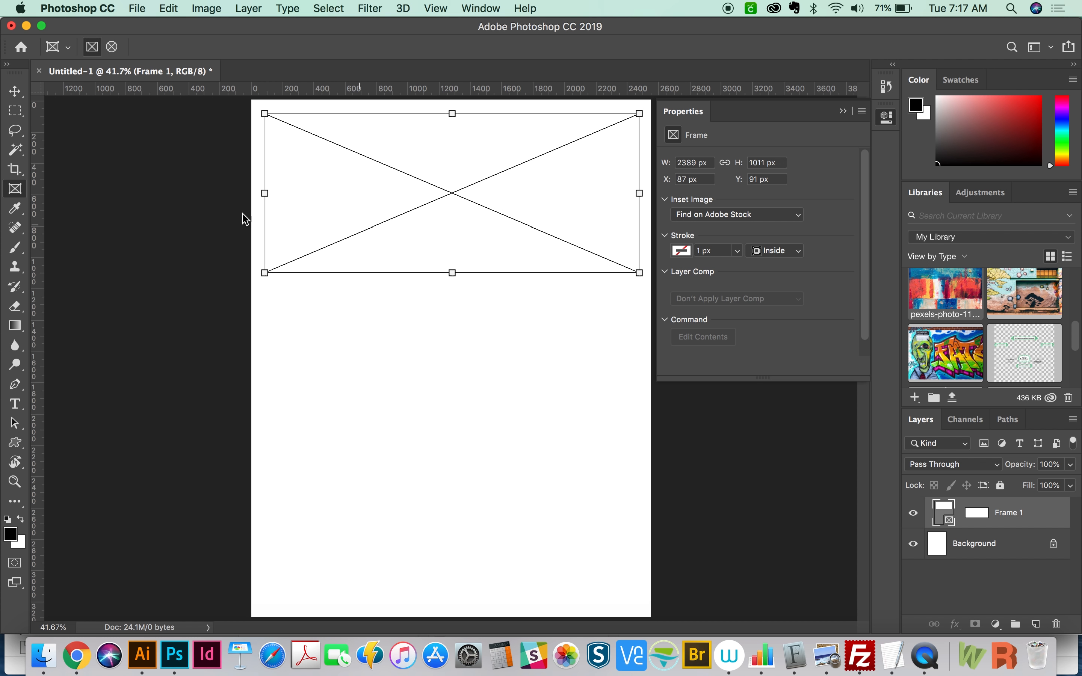
mouse_move(1016, 307)
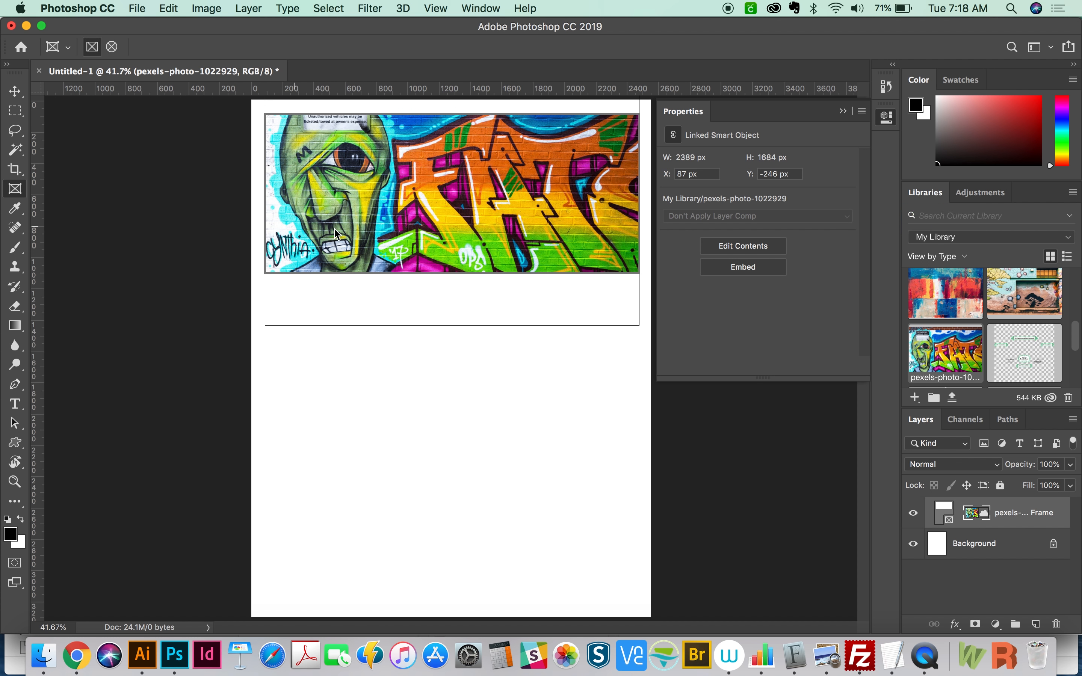
mouse_move(527, 288)
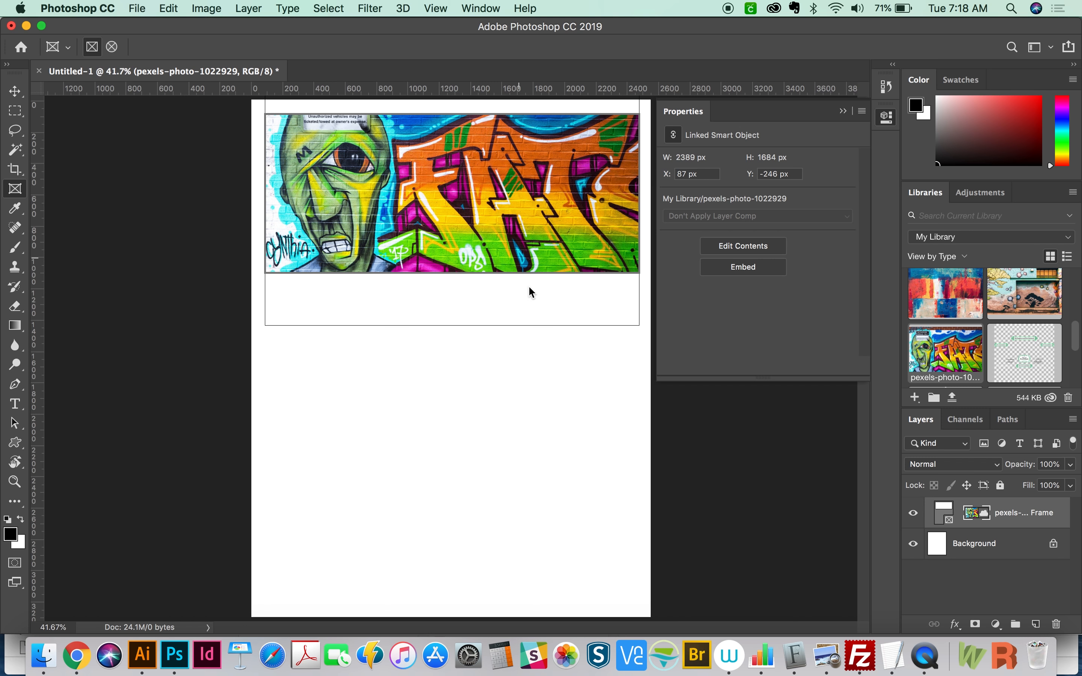
mouse_move(652, 316)
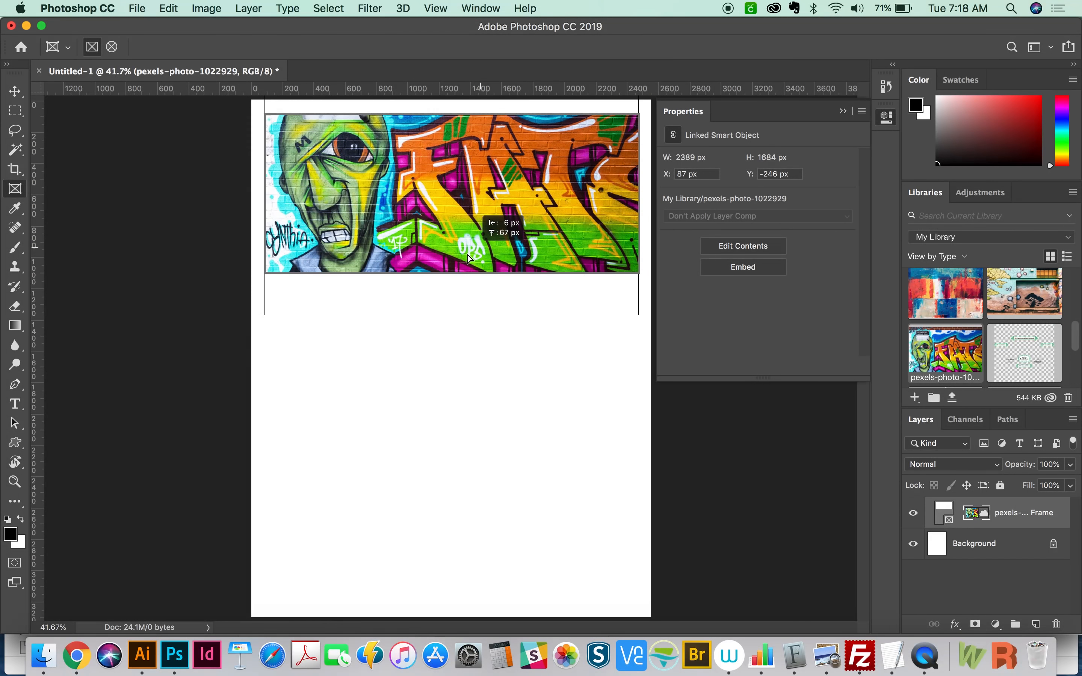
Step: Reposition and scale the graffiti photo to 2527 × 1801 px so it covers the frame
left_click_drag(469, 259, 449, 271)
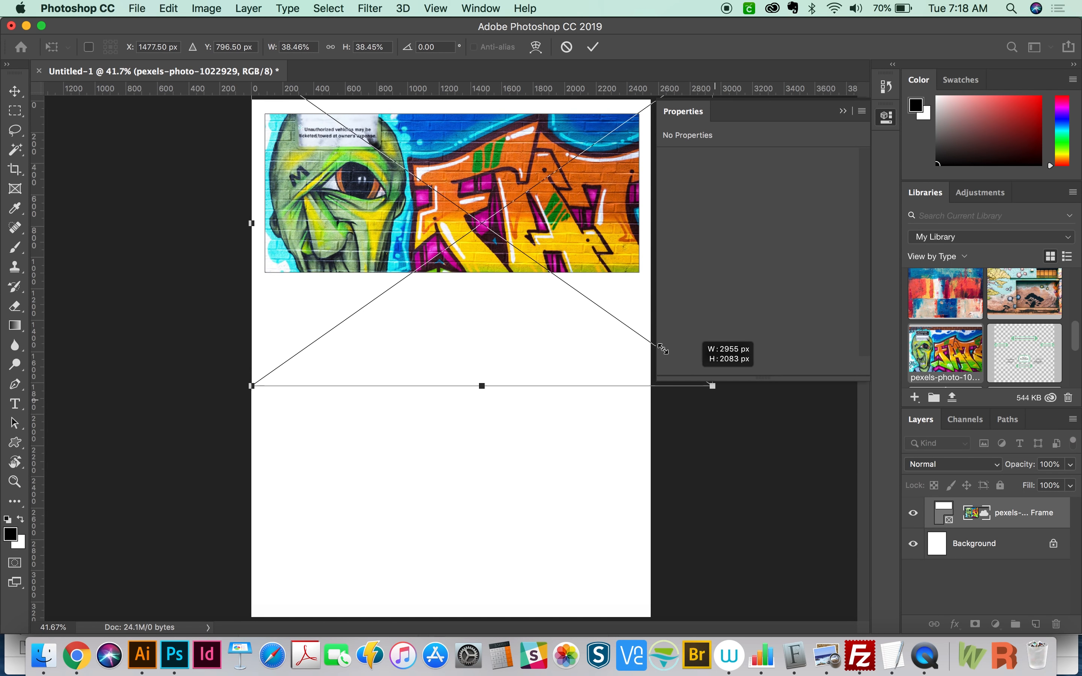
left_click_drag(711, 384, 641, 337)
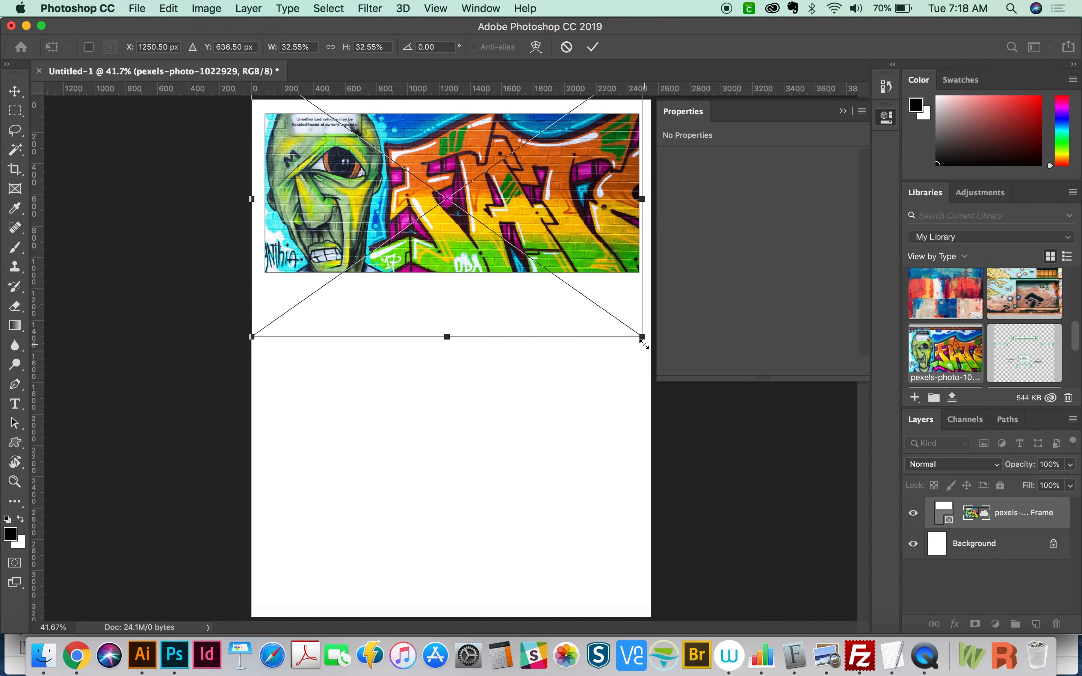
left_click_drag(642, 342, 642, 355)
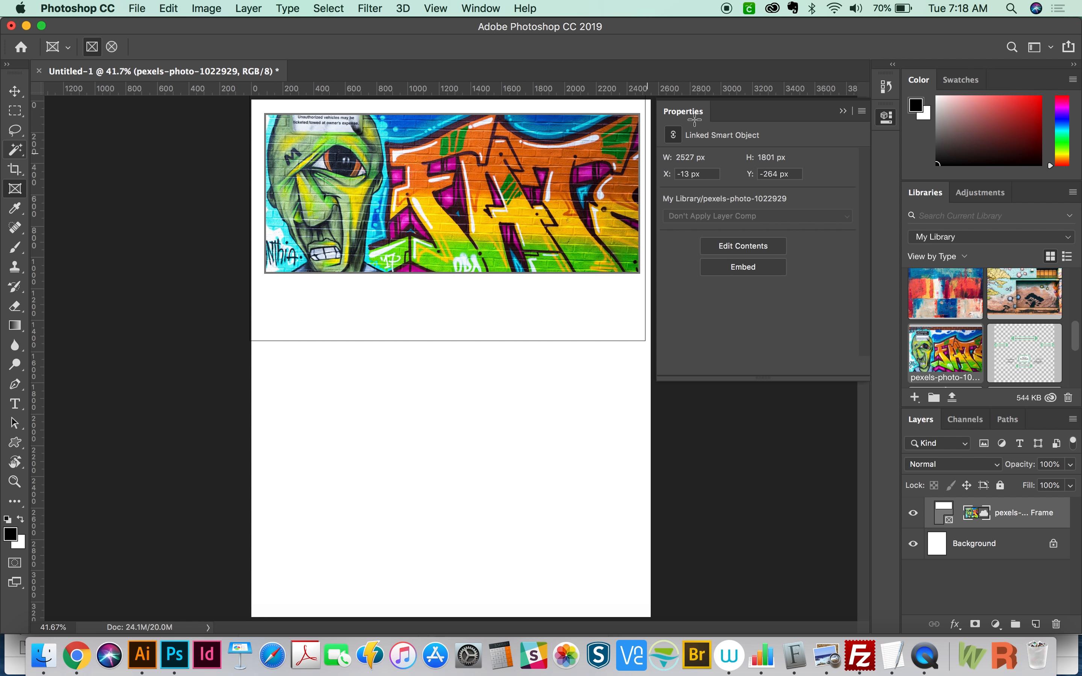
mouse_move(440, 232)
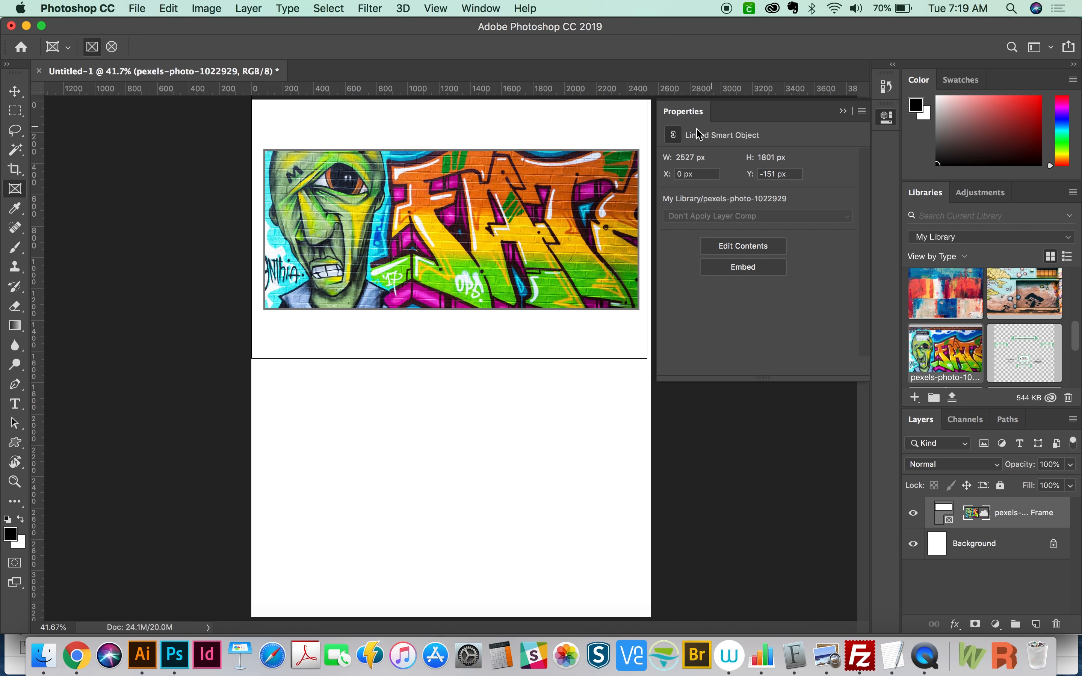
mouse_move(25, 229)
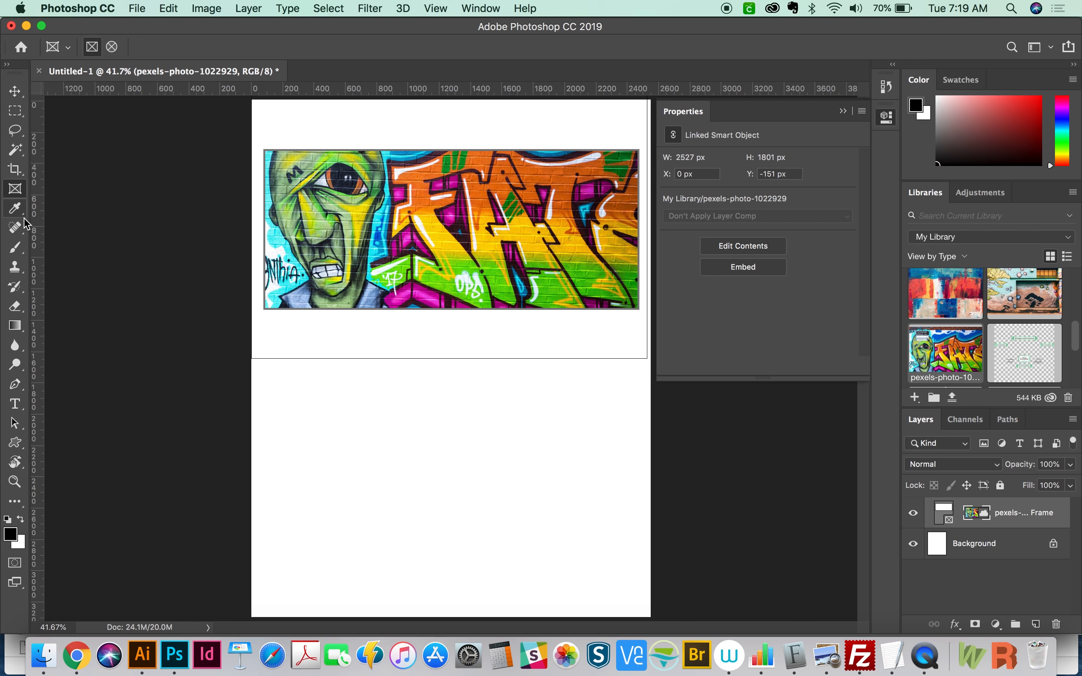
mouse_move(595, 231)
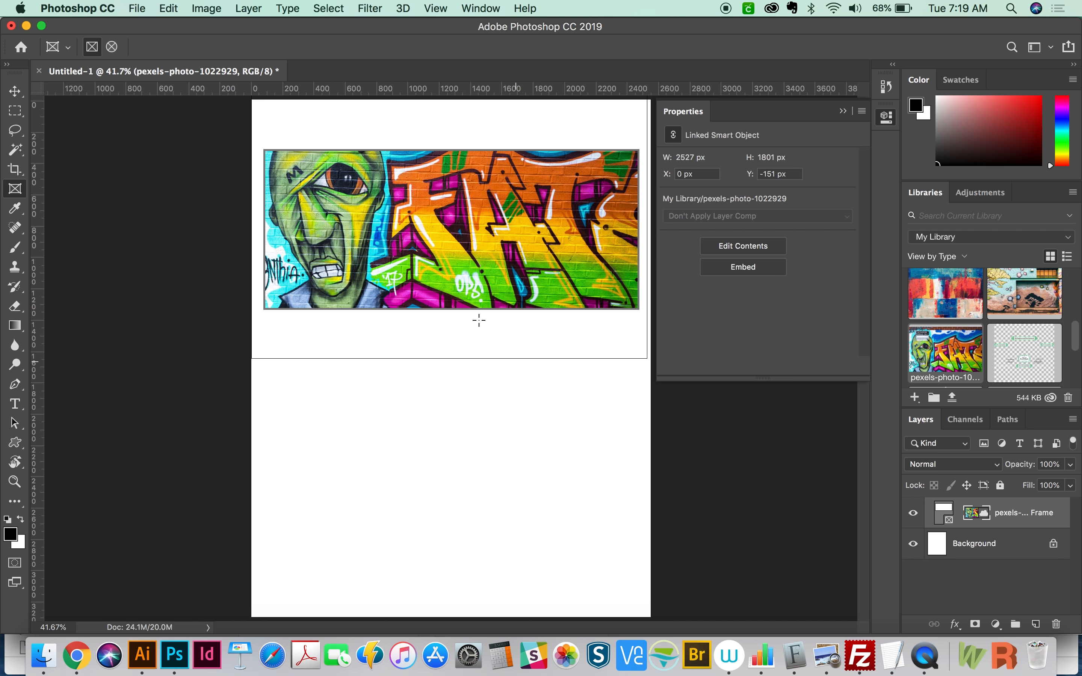
mouse_move(480, 231)
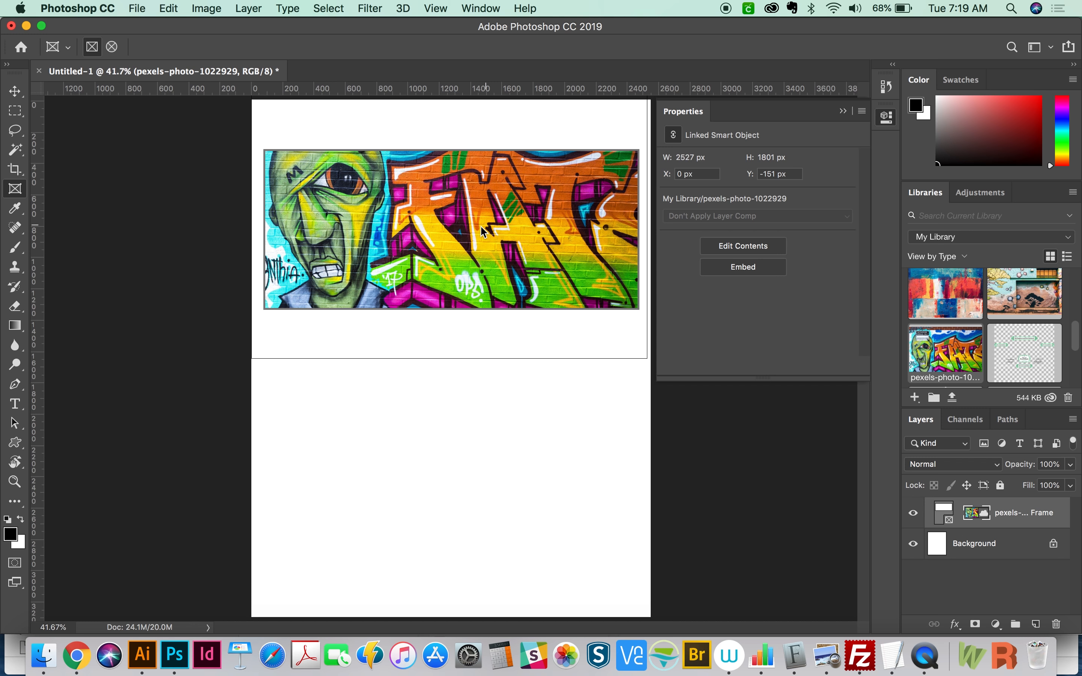
mouse_move(342, 207)
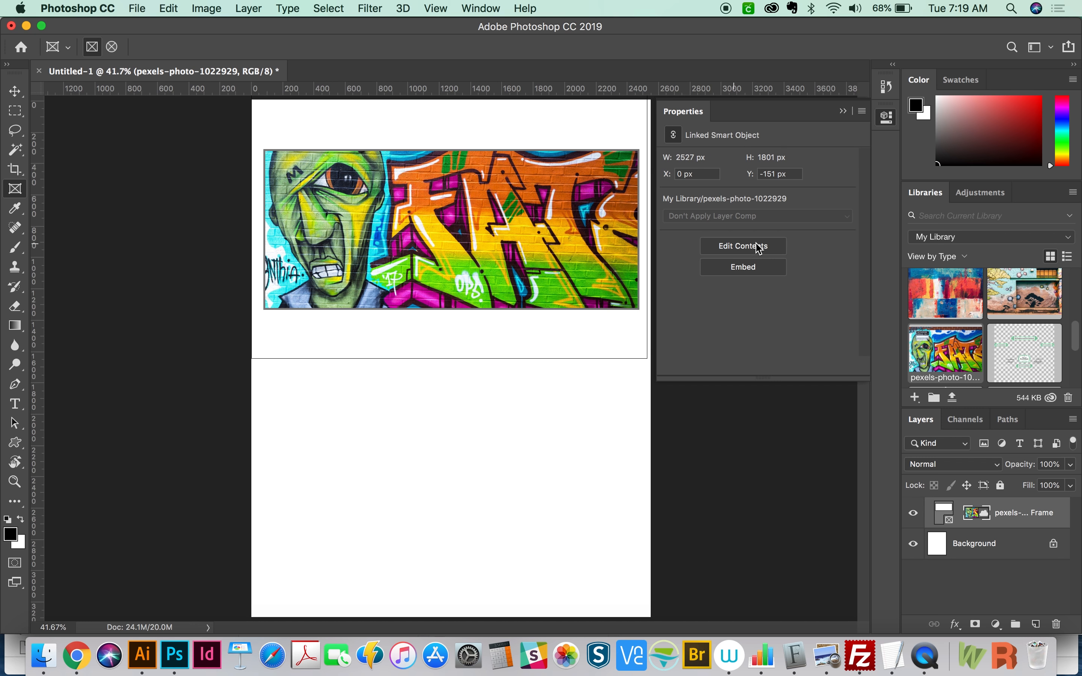
mouse_move(720, 255)
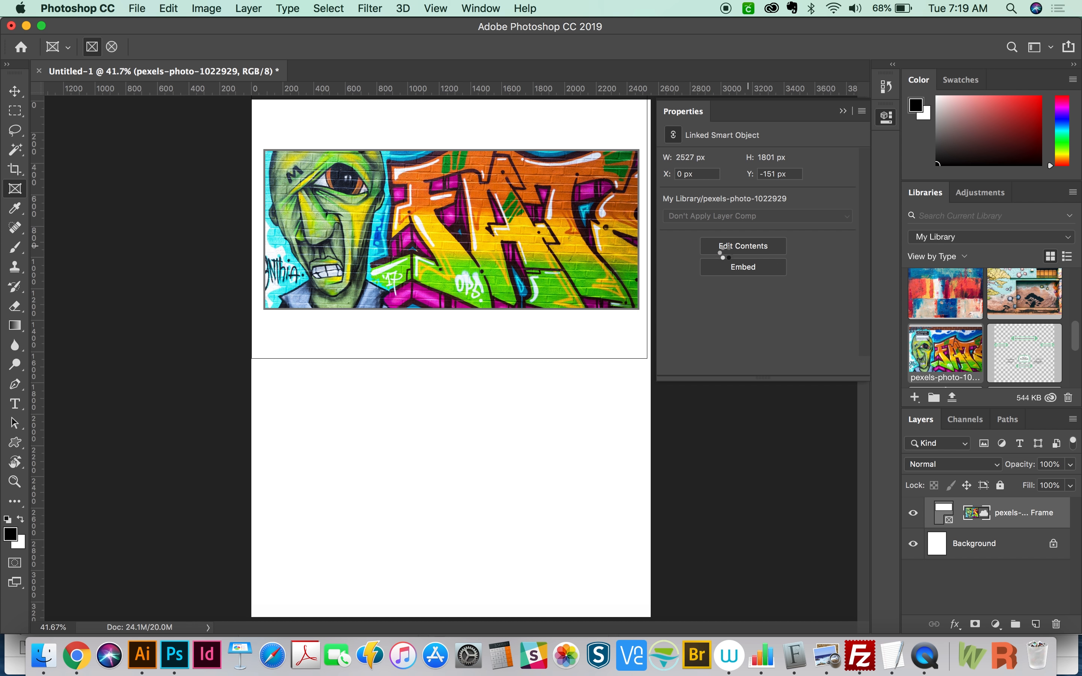
Step: Nudge the framed graffiti photo down to X 0 px, Y −151 px
left_click(743, 247)
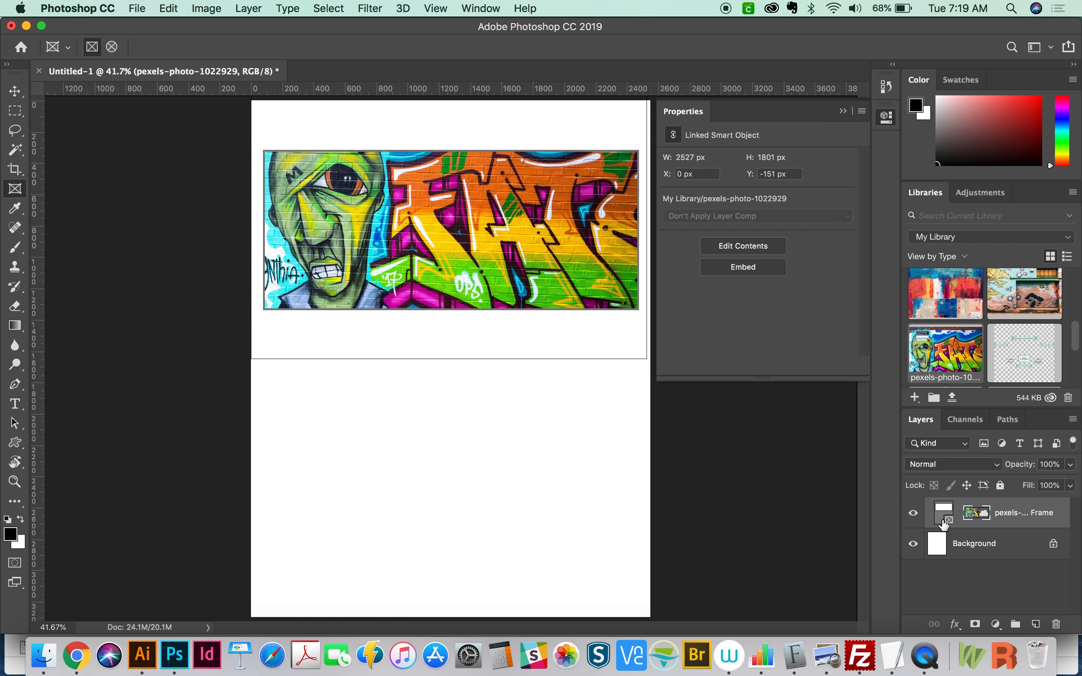
mouse_move(538, 246)
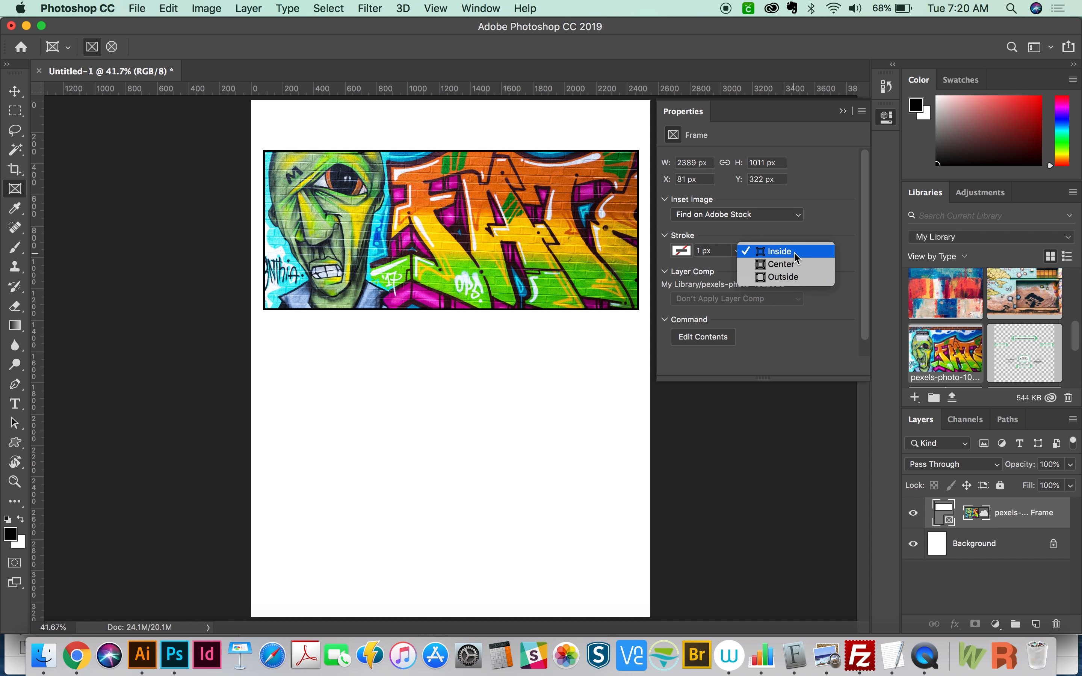
mouse_move(713, 236)
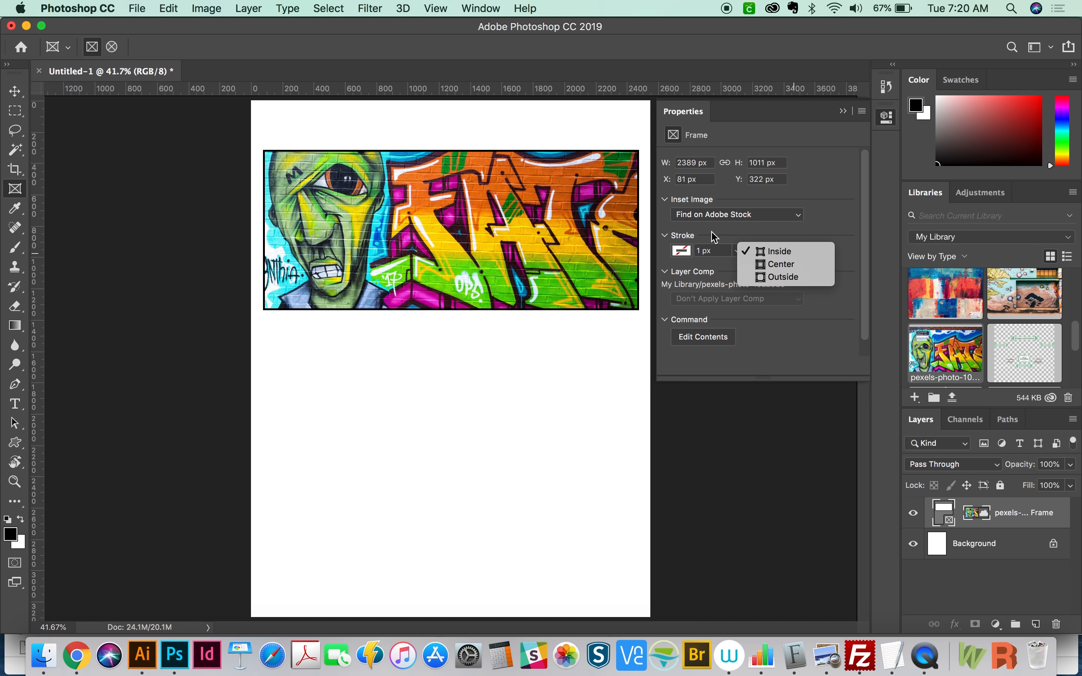
Step: Keep the frame's 1 px black stroke aligned Inside its edges
left_click(778, 252)
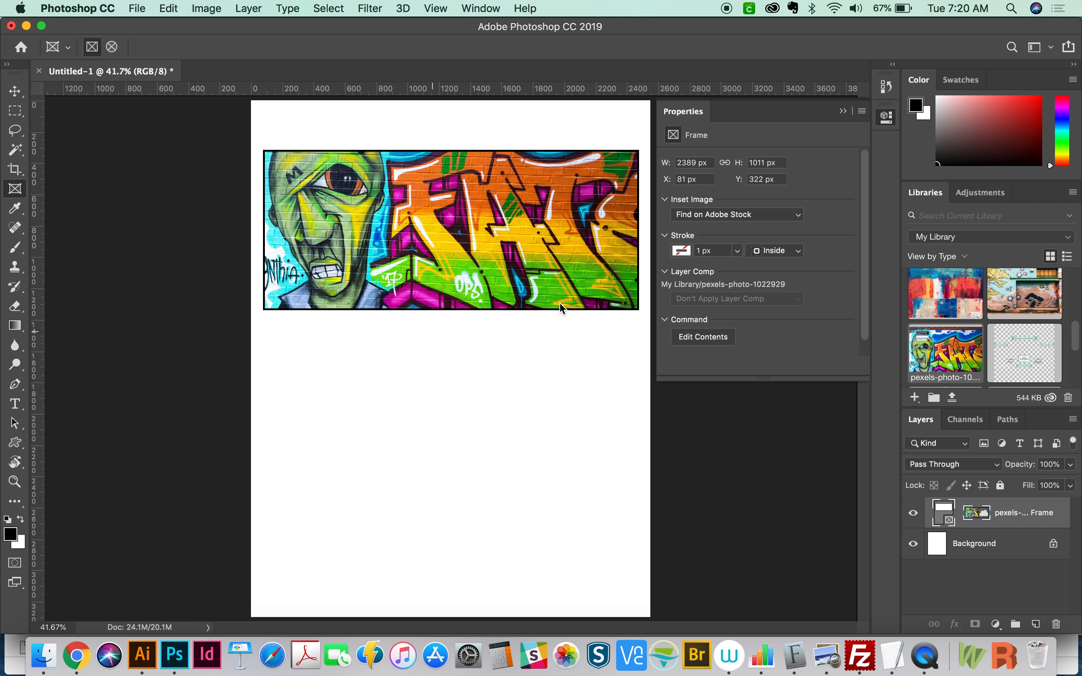
mouse_move(415, 434)
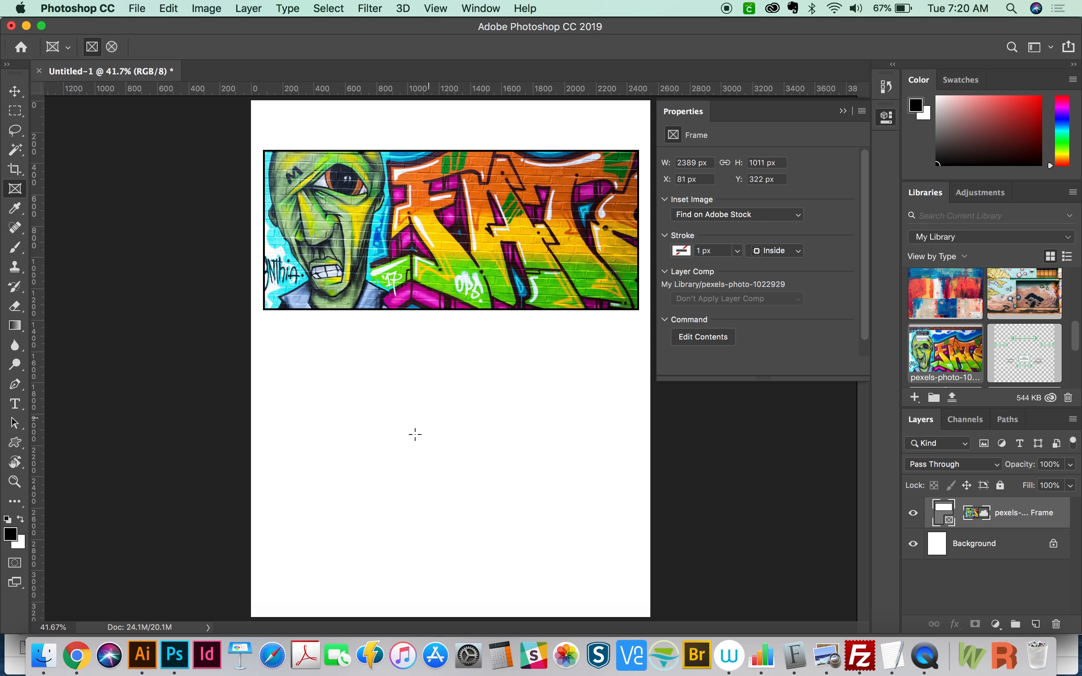
mouse_move(517, 465)
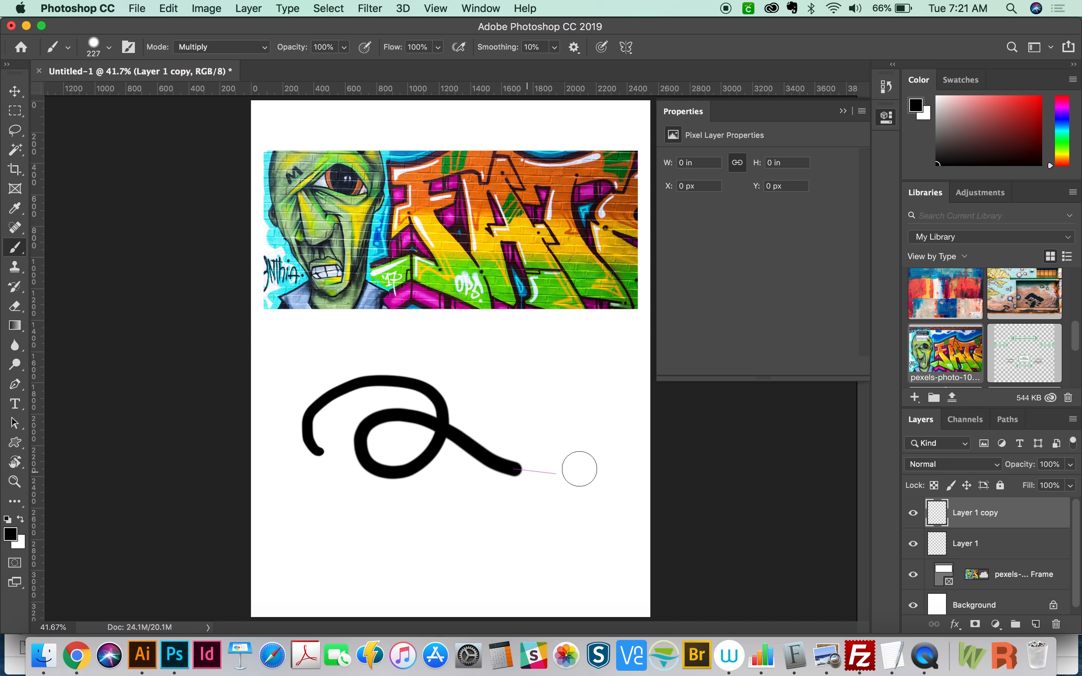
Step: Paint a curly black swirl below the photo and convert its layer into a trial frame
left_click_drag(518, 471, 605, 414)
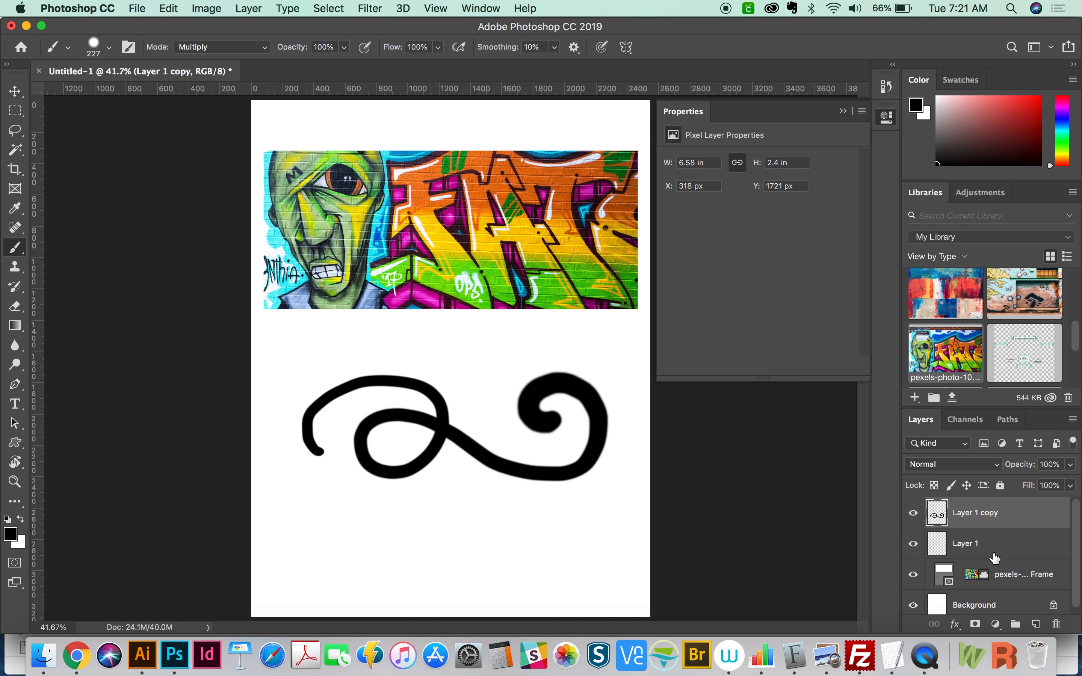
right_click(995, 558)
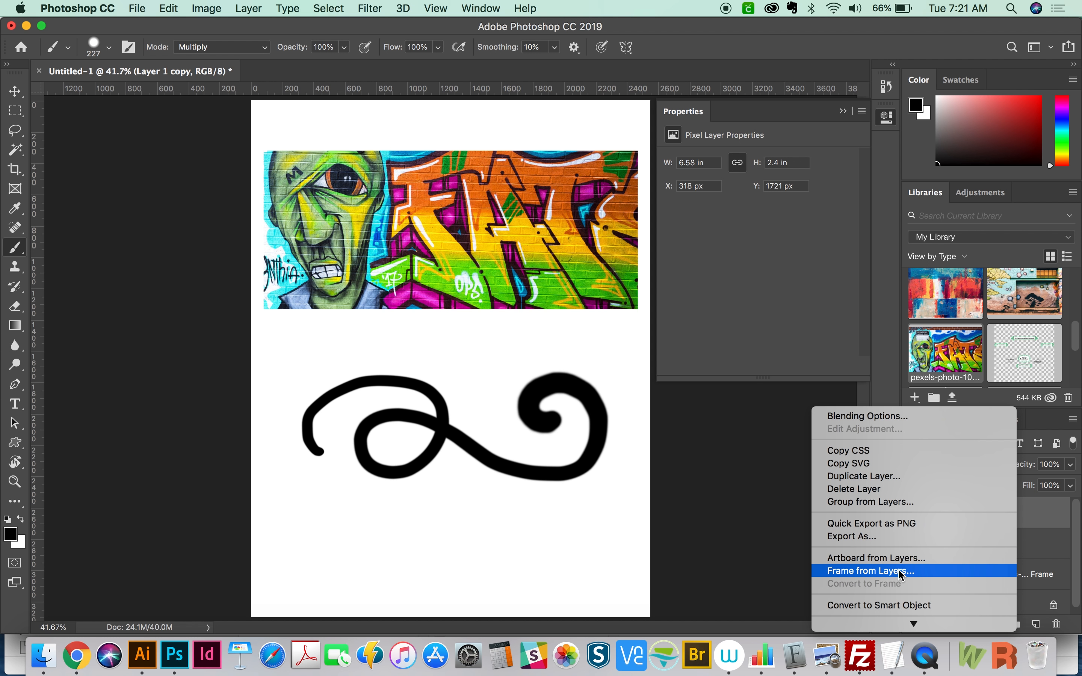
left_click(875, 571)
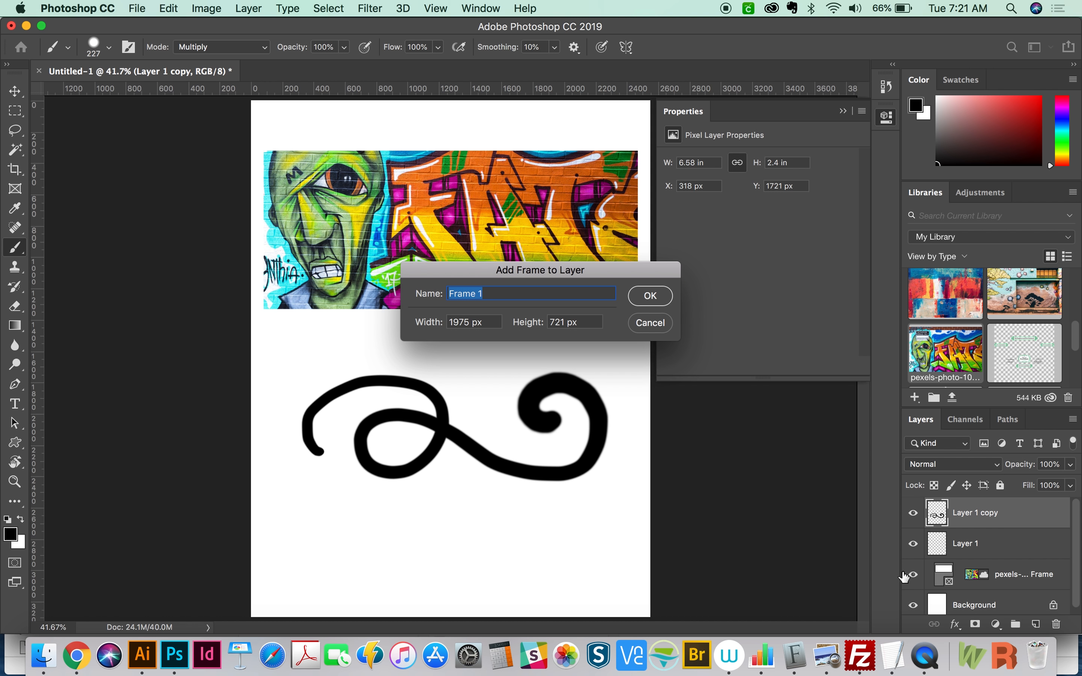
left_click(650, 296)
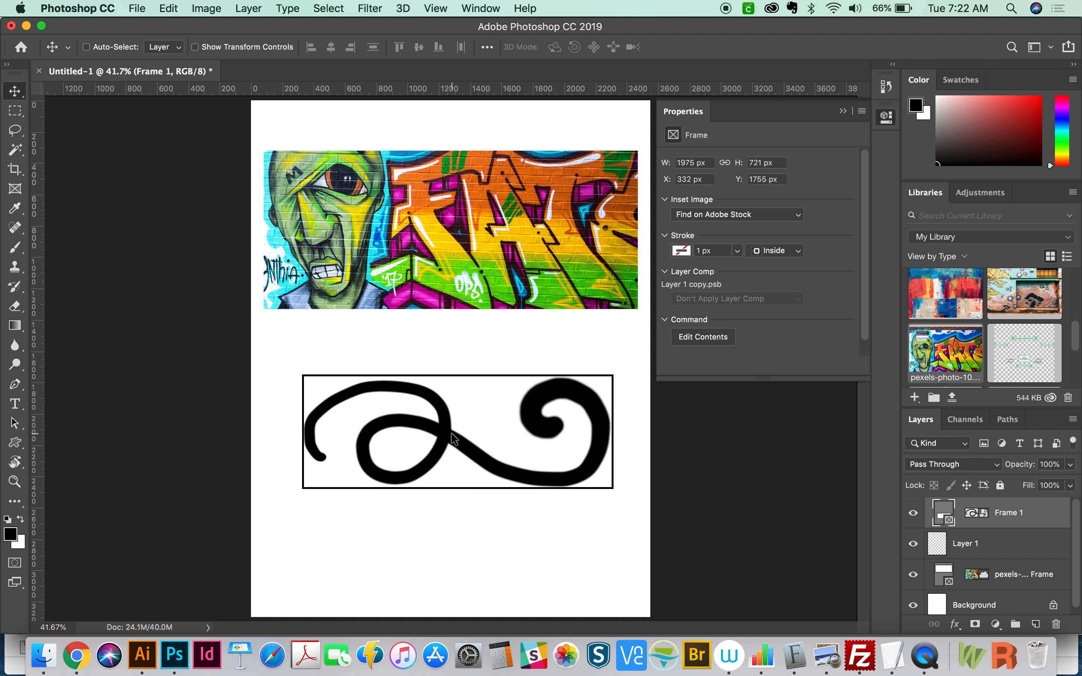
left_click_drag(456, 431, 479, 456)
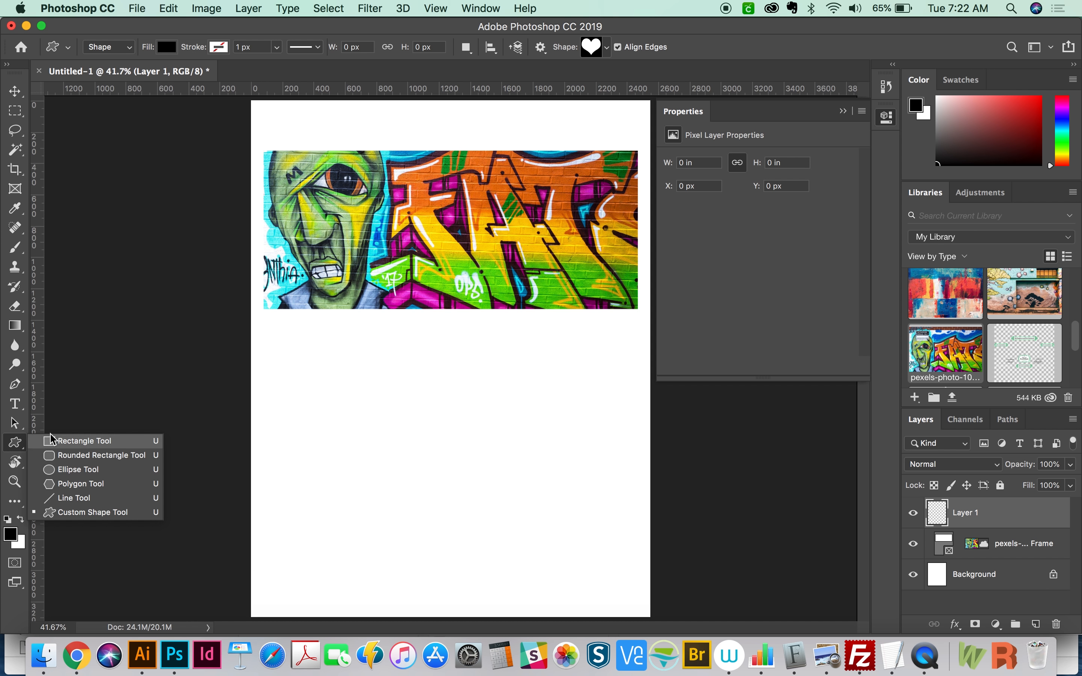
mouse_move(99, 458)
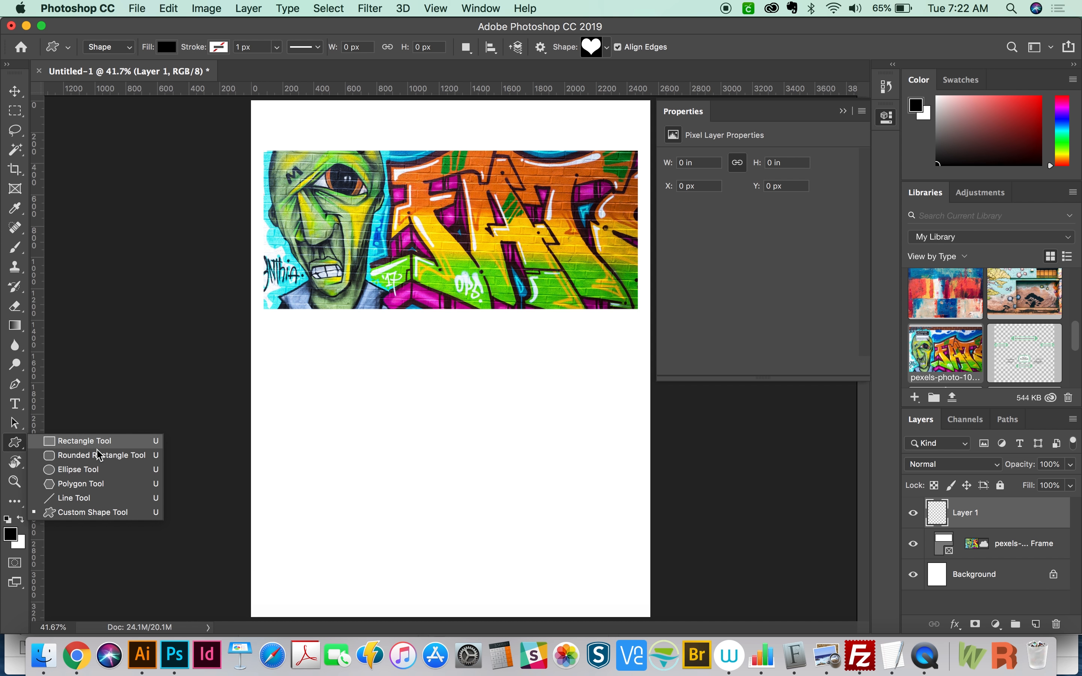
mouse_move(101, 470)
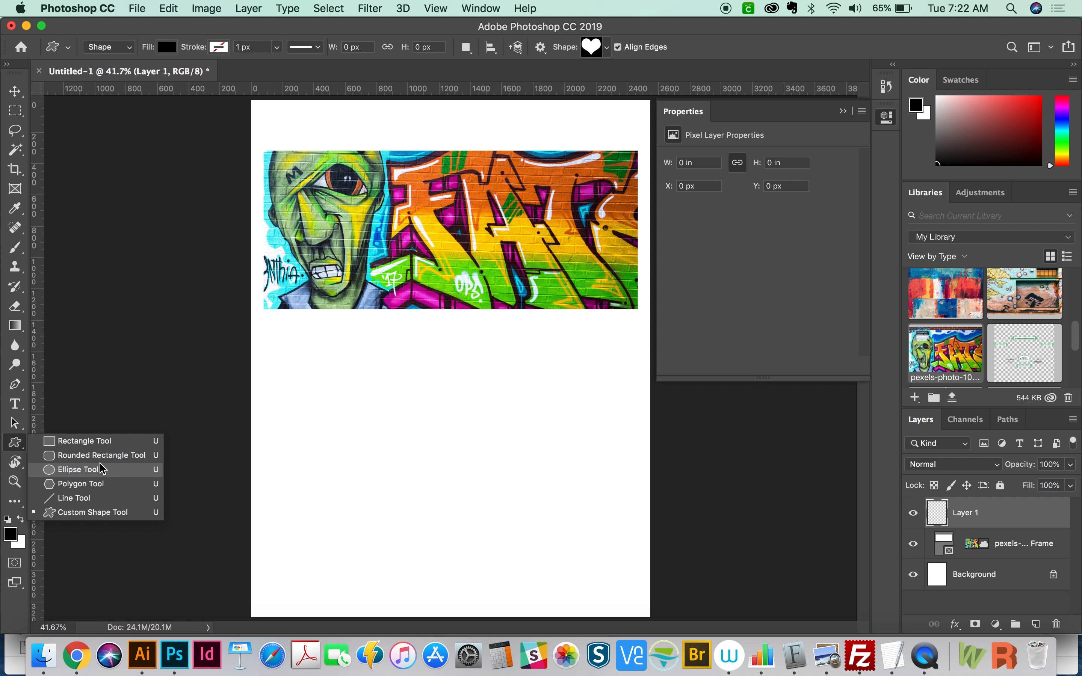
mouse_move(80, 477)
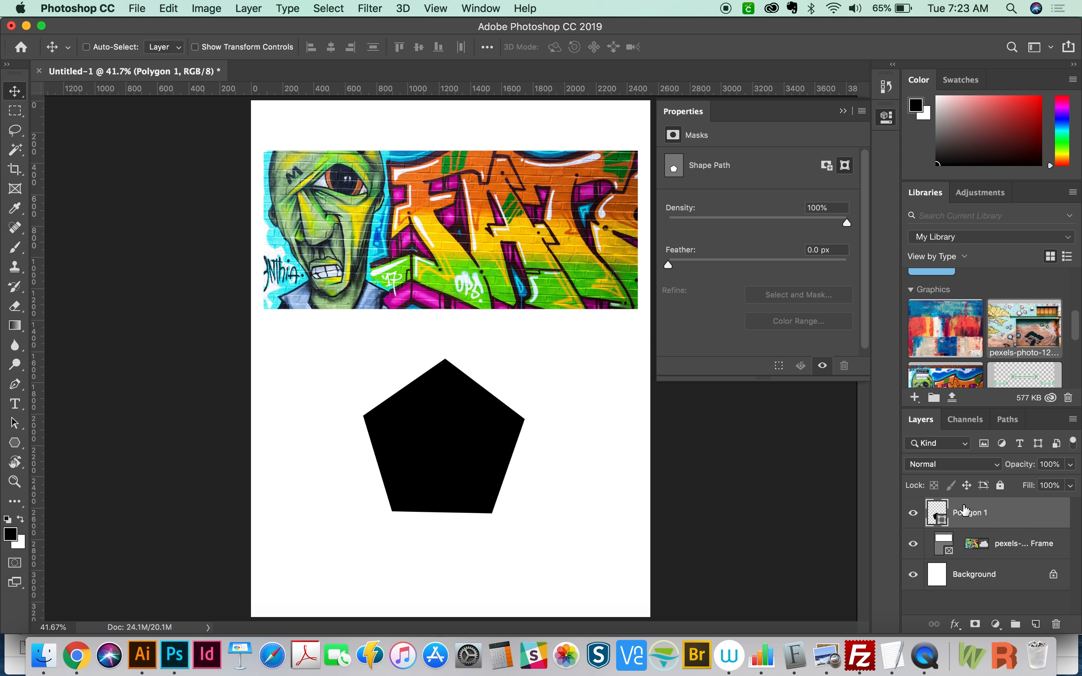
Step: Convert the Polygon 1 pentagon layer into a new frame
right_click(969, 513)
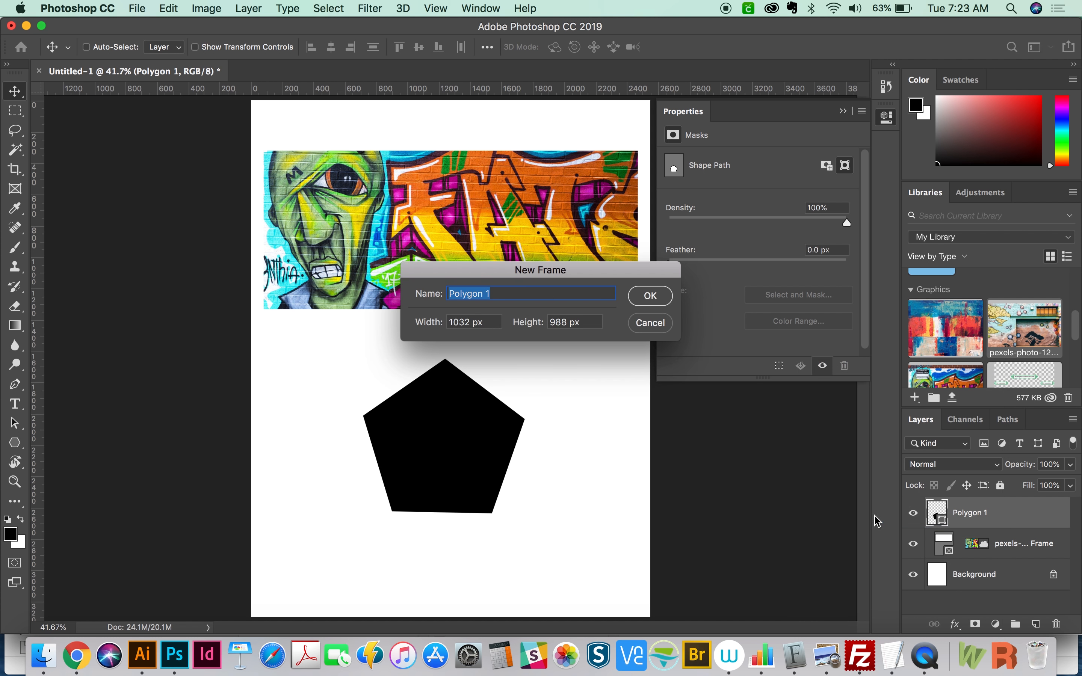
mouse_move(627, 339)
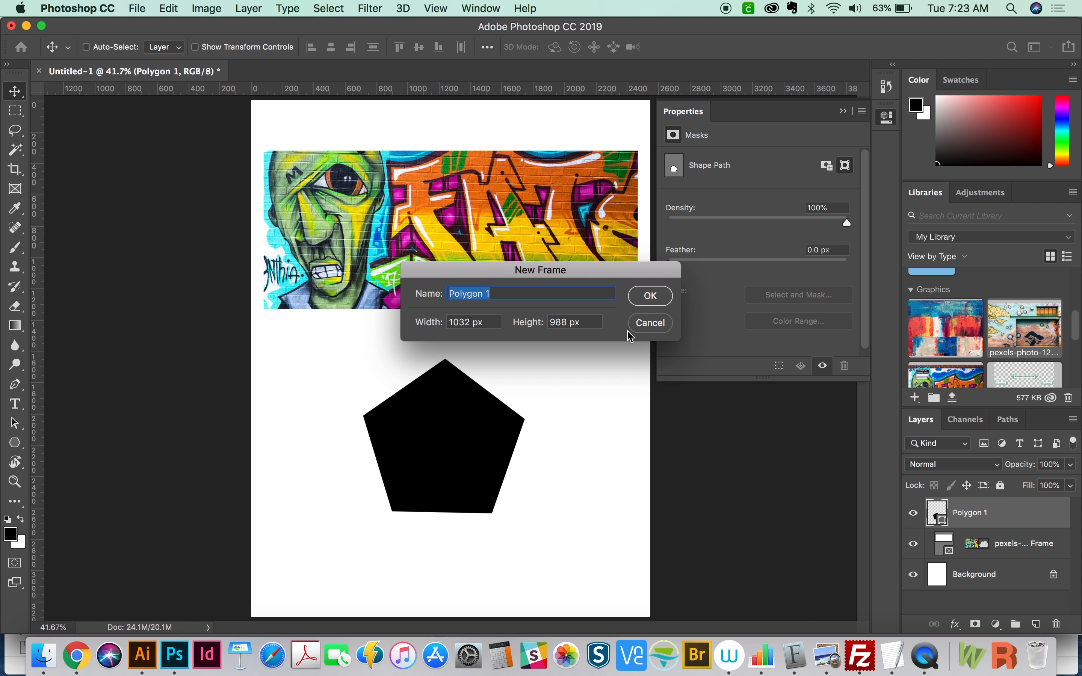
left_click(650, 295)
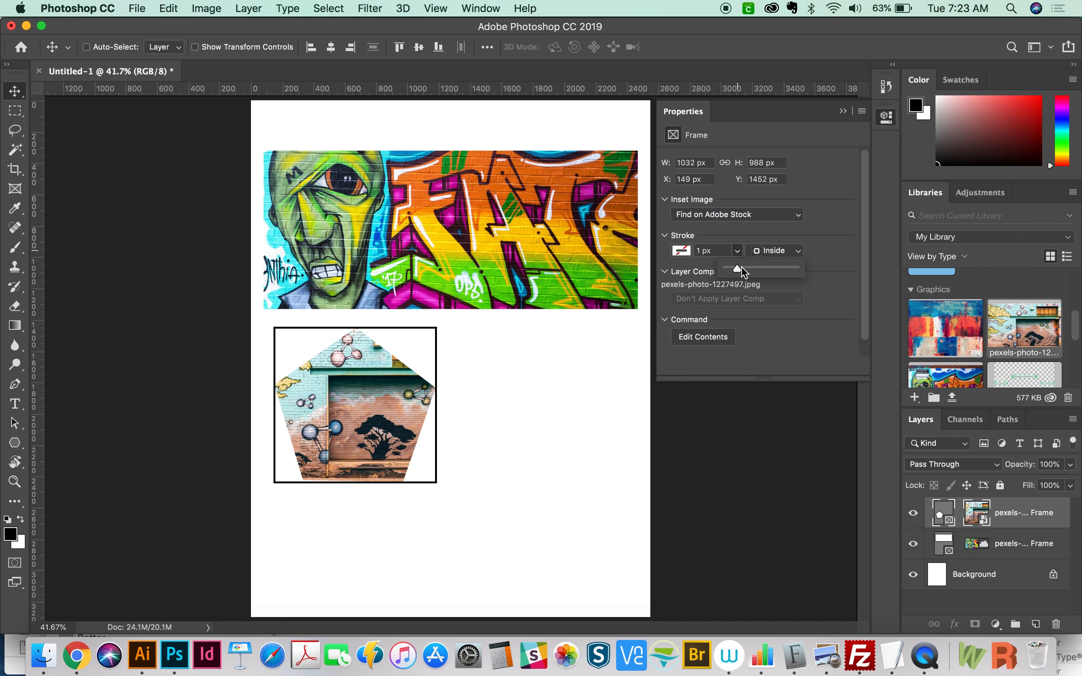
Step: Raise the pentagon frame's stroke width to about 18 px, aligned Inside
left_click_drag(740, 268, 742, 268)
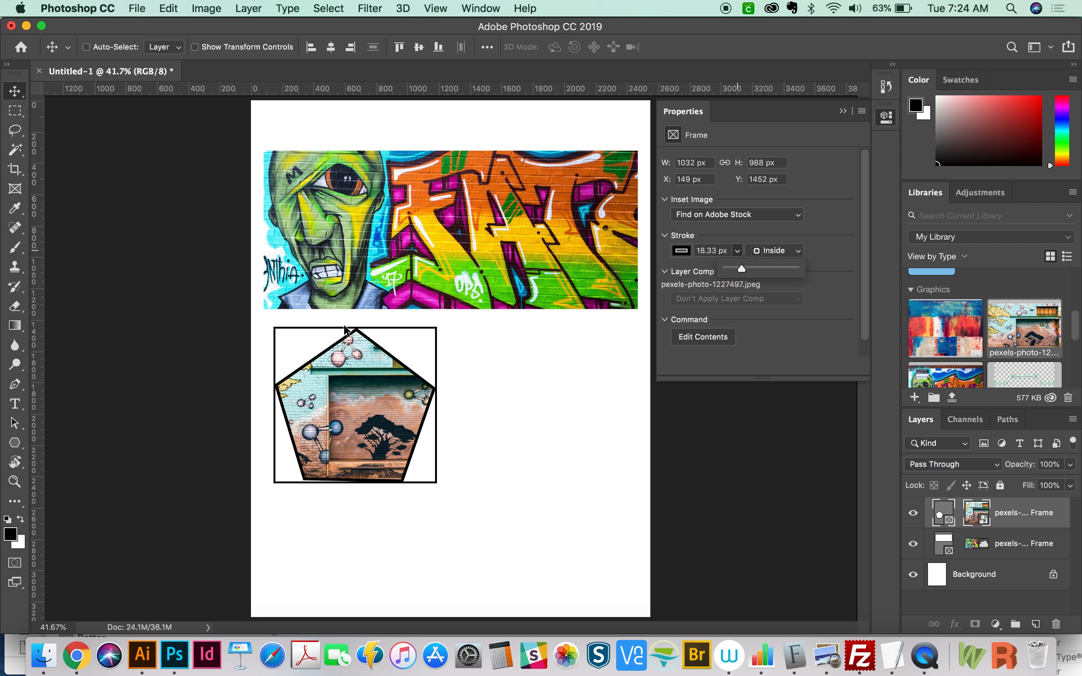
mouse_move(327, 407)
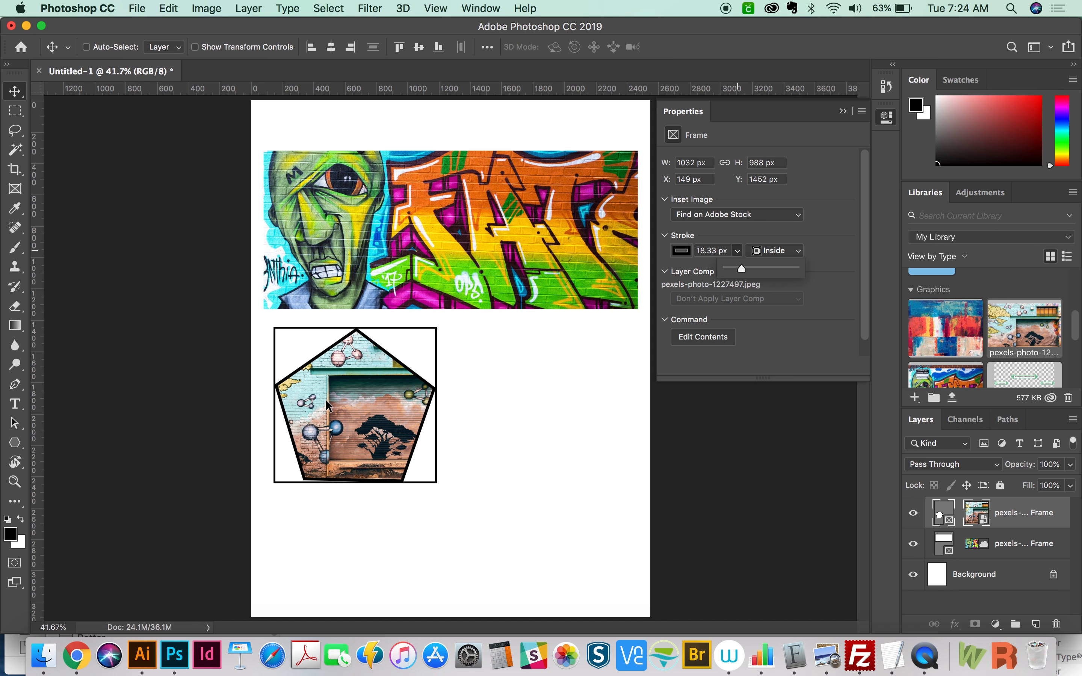
mouse_move(511, 413)
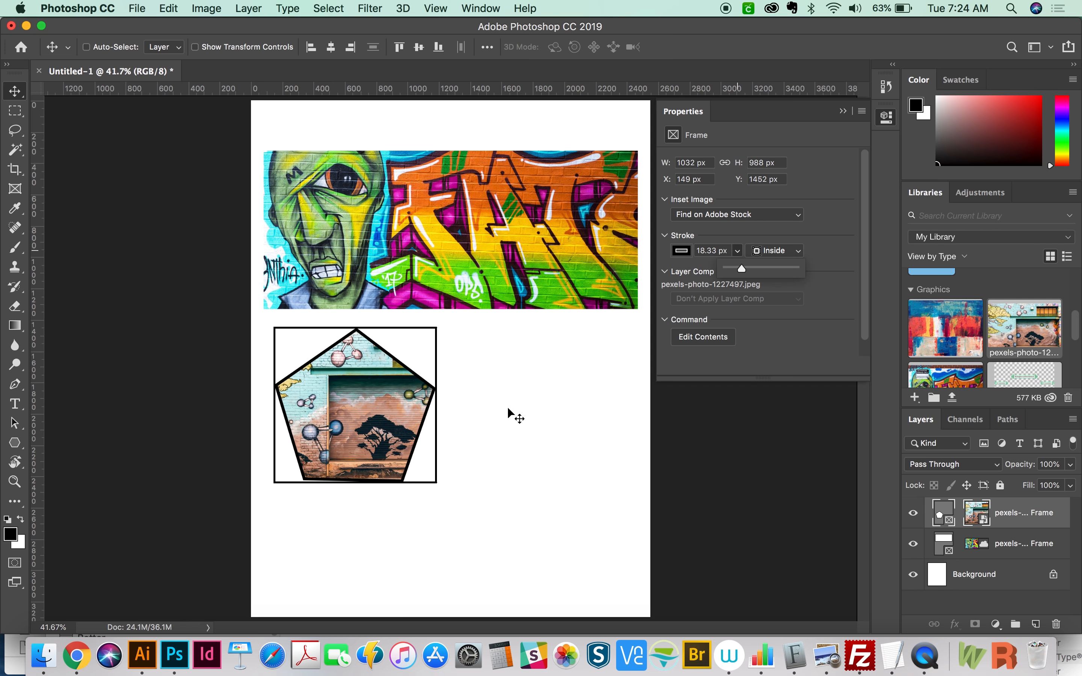
mouse_move(404, 448)
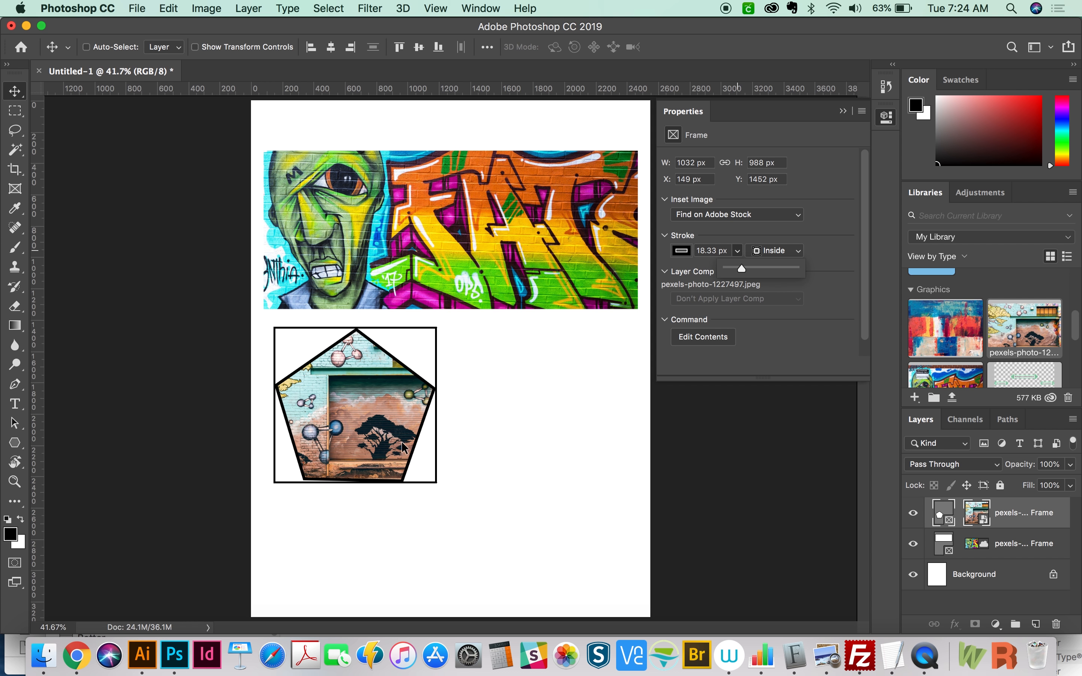
mouse_move(345, 371)
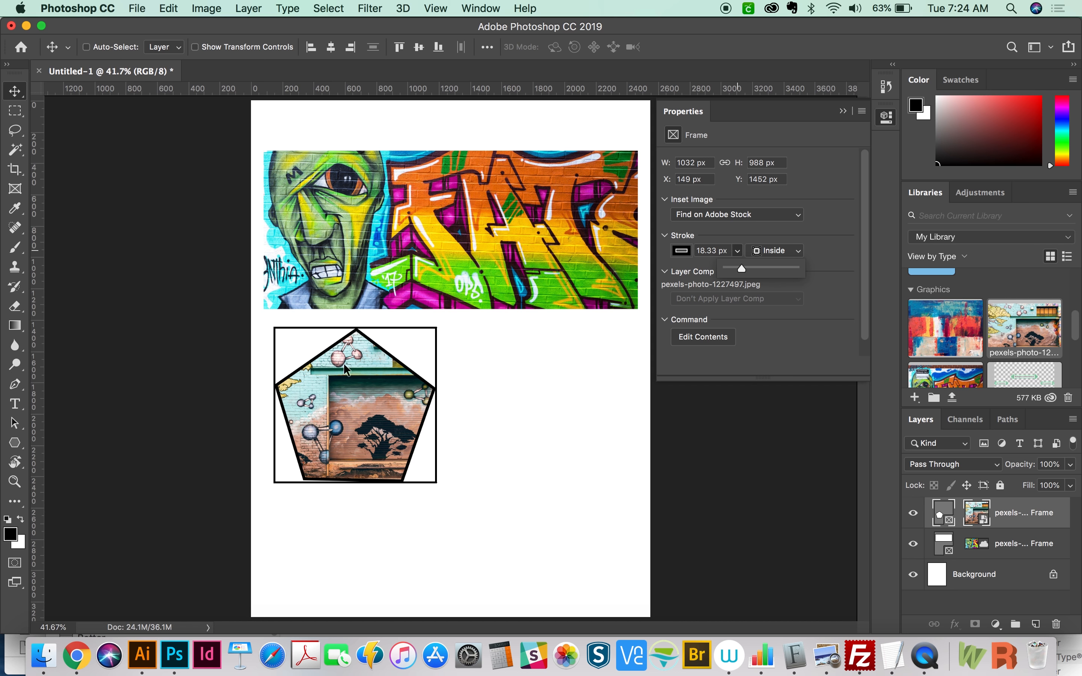
mouse_move(435, 454)
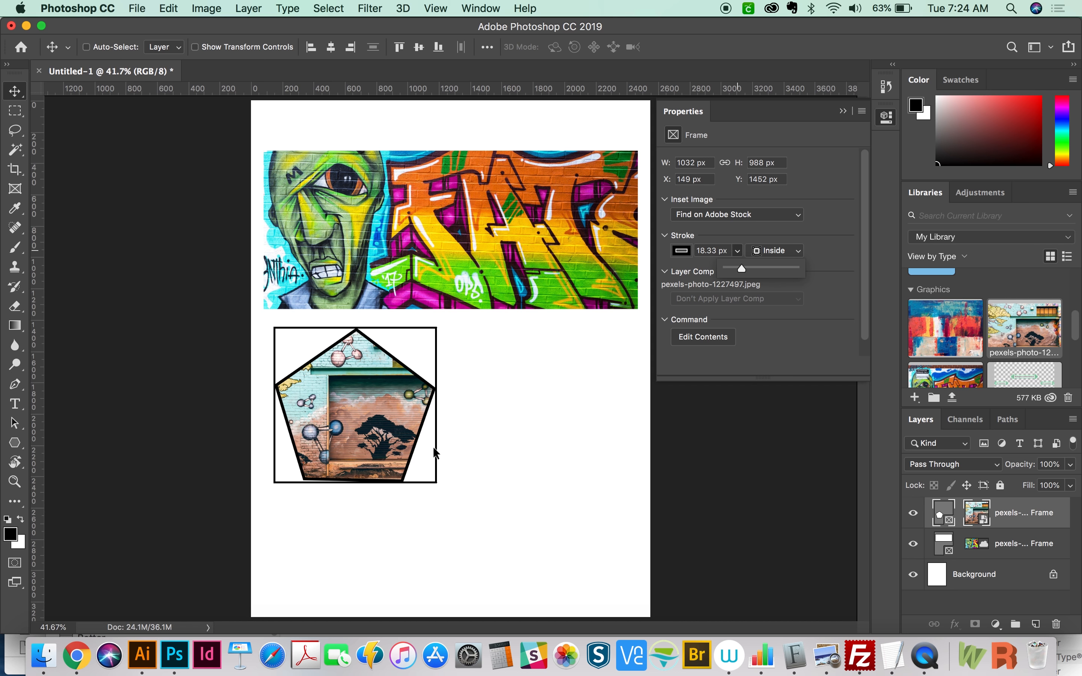
mouse_move(612, 416)
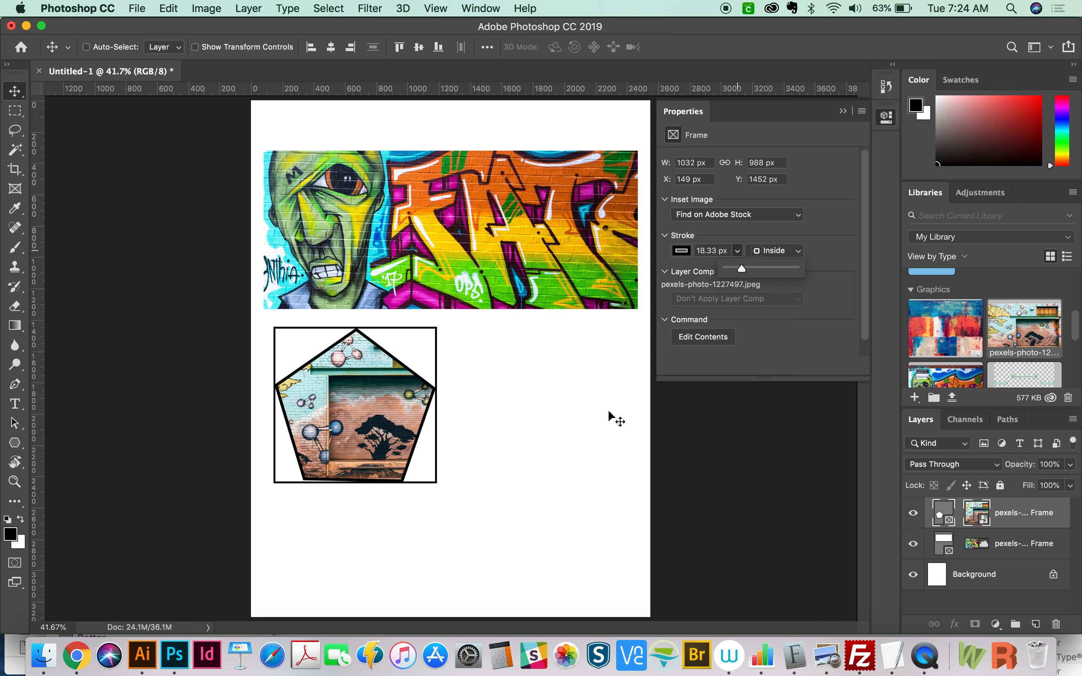
mouse_move(14, 443)
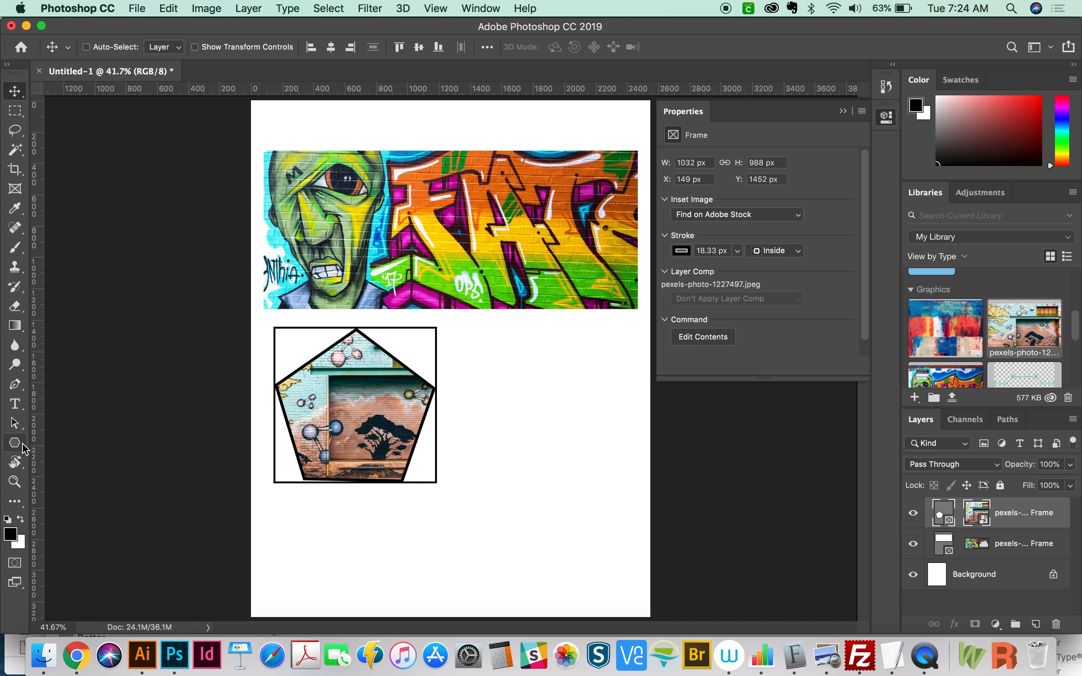
mouse_move(1019, 530)
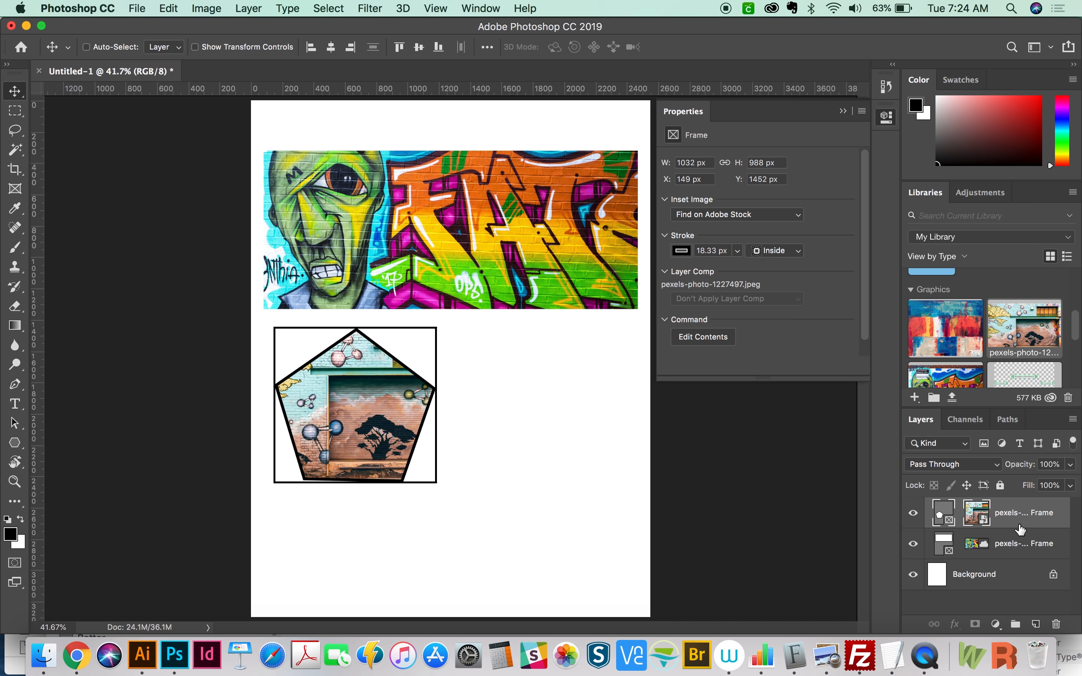
mouse_move(785, 507)
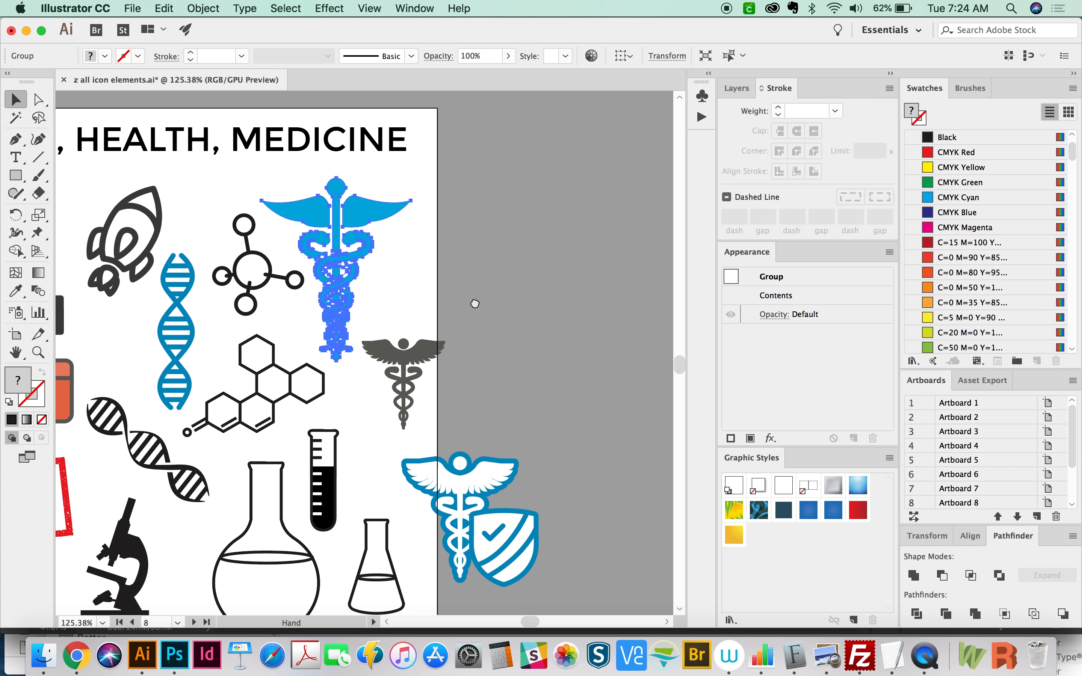
Step: Select the blue caduceus icon group and copy it with Cmd+C
left_click(337, 276)
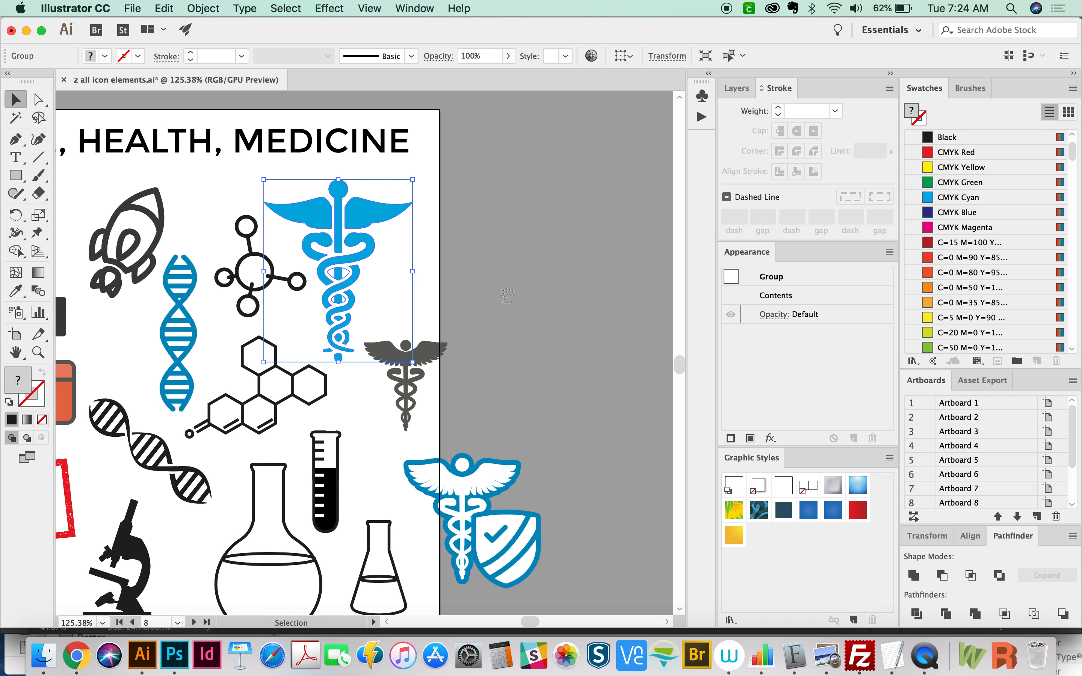
left_click(176, 655)
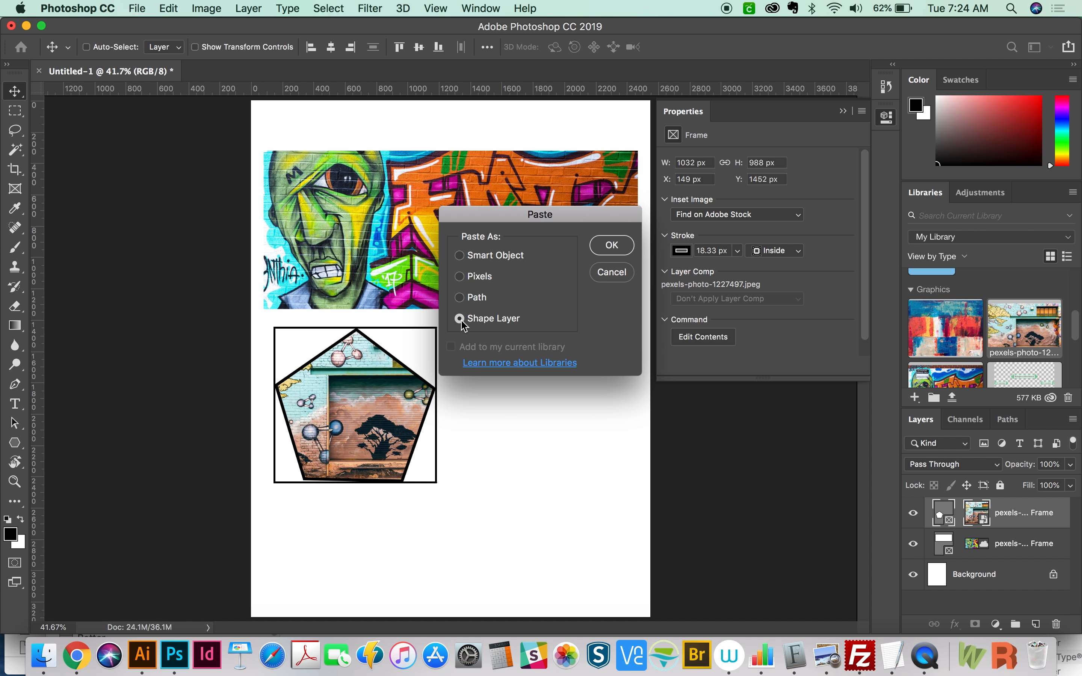
mouse_move(471, 321)
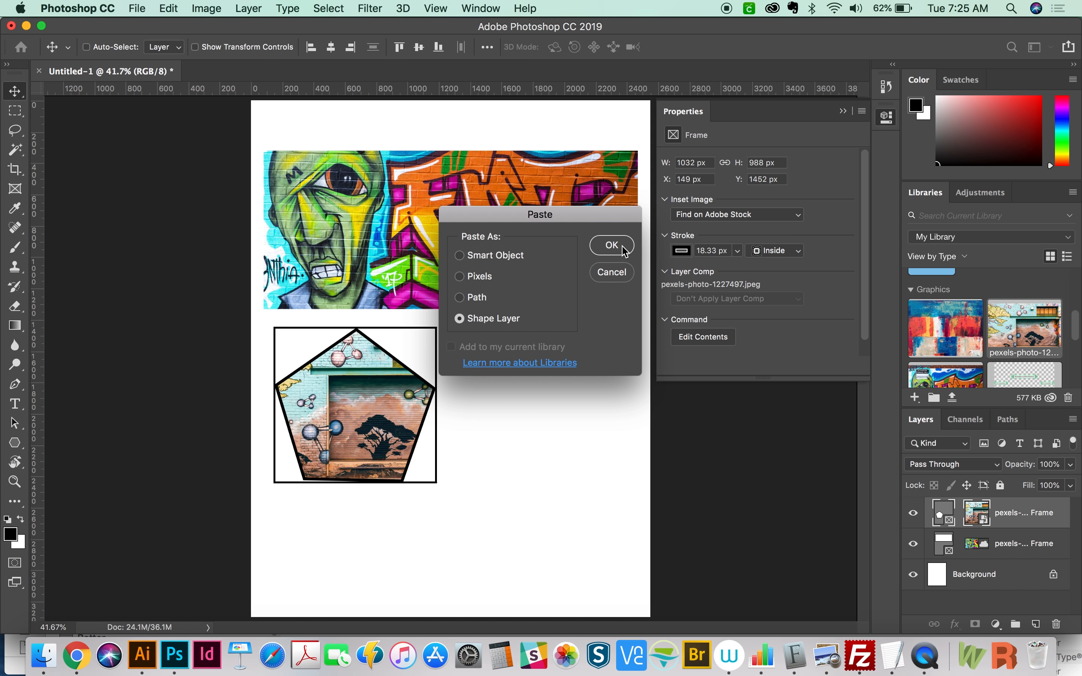
Step: Confirm pasting the caduceus as a Shape Layer beside the pentagon frame
left_click(611, 246)
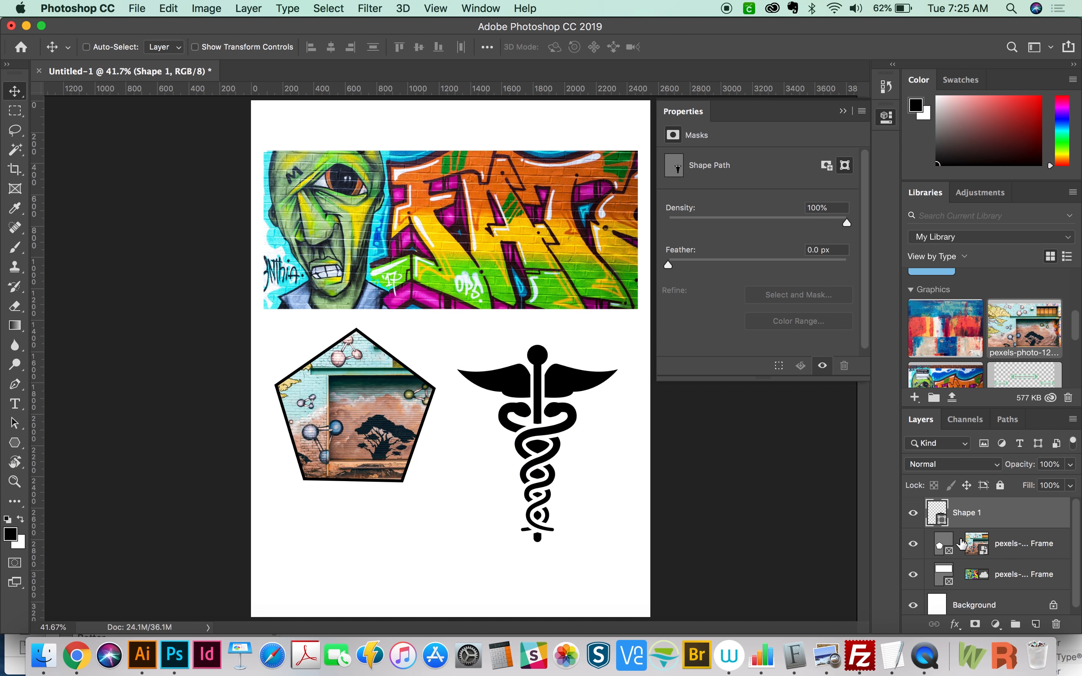
Step: Convert the Shape 1 caduceus layer into a new frame
right_click(967, 512)
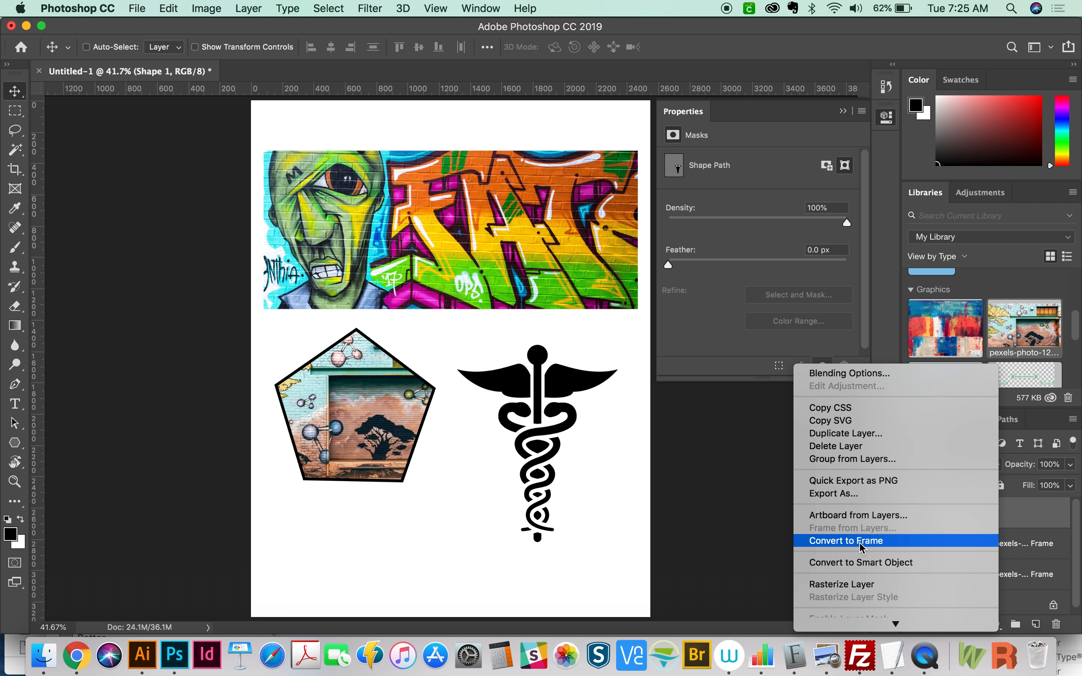
left_click(846, 541)
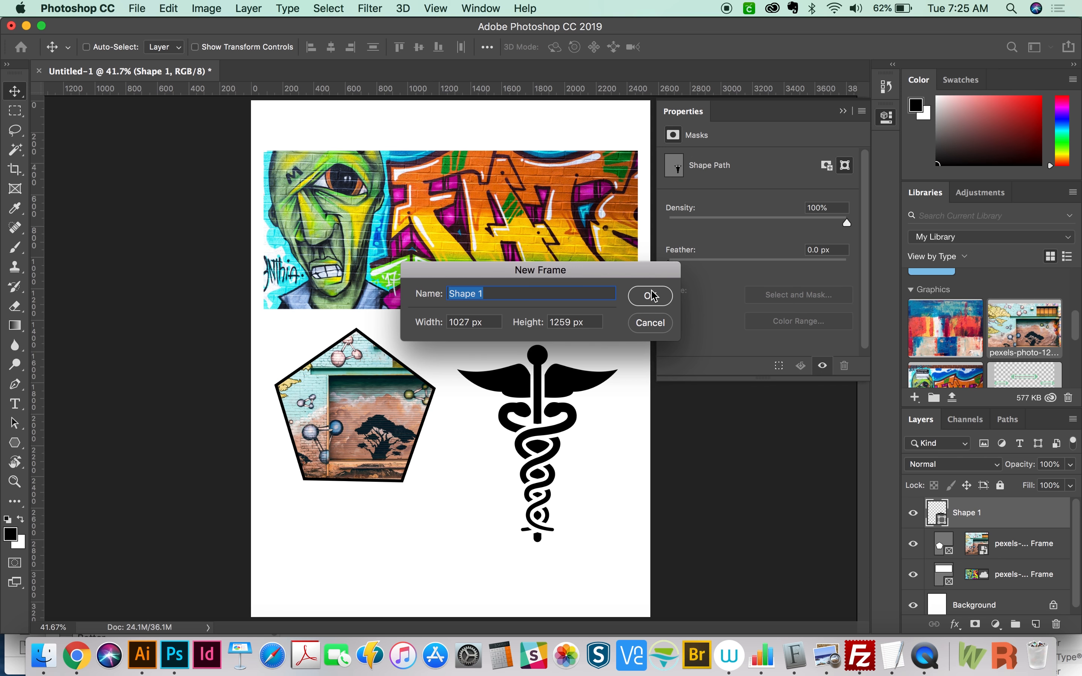
left_click(650, 296)
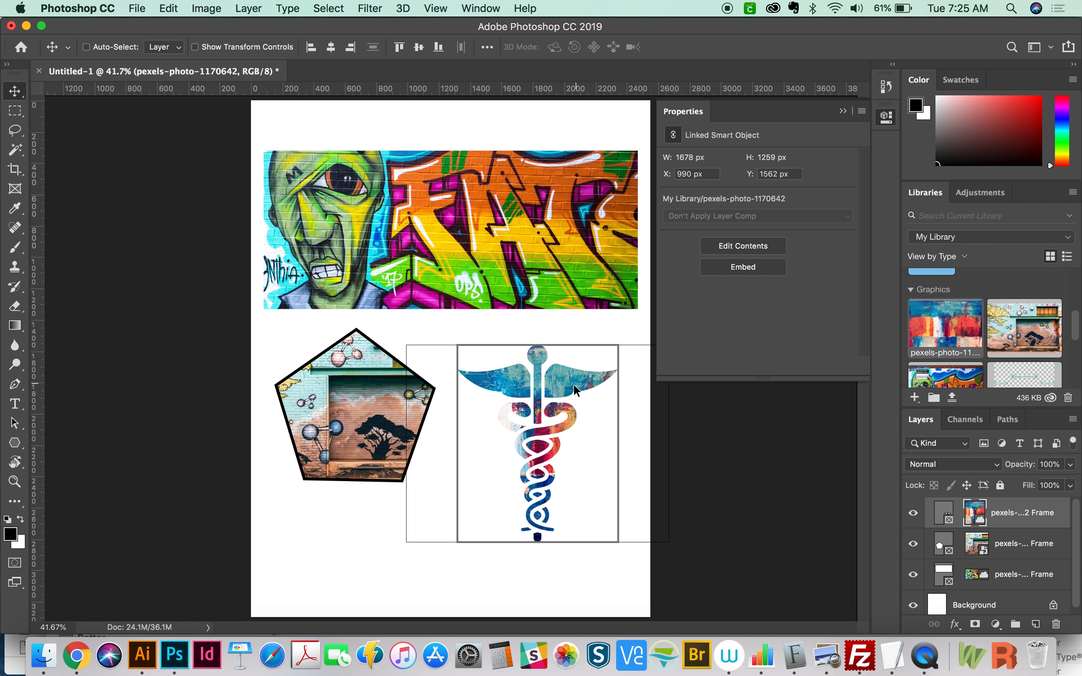
Step: Shift the colorful library photo left inside the caduceus so it covers the symbol
left_click_drag(575, 391, 546, 382)
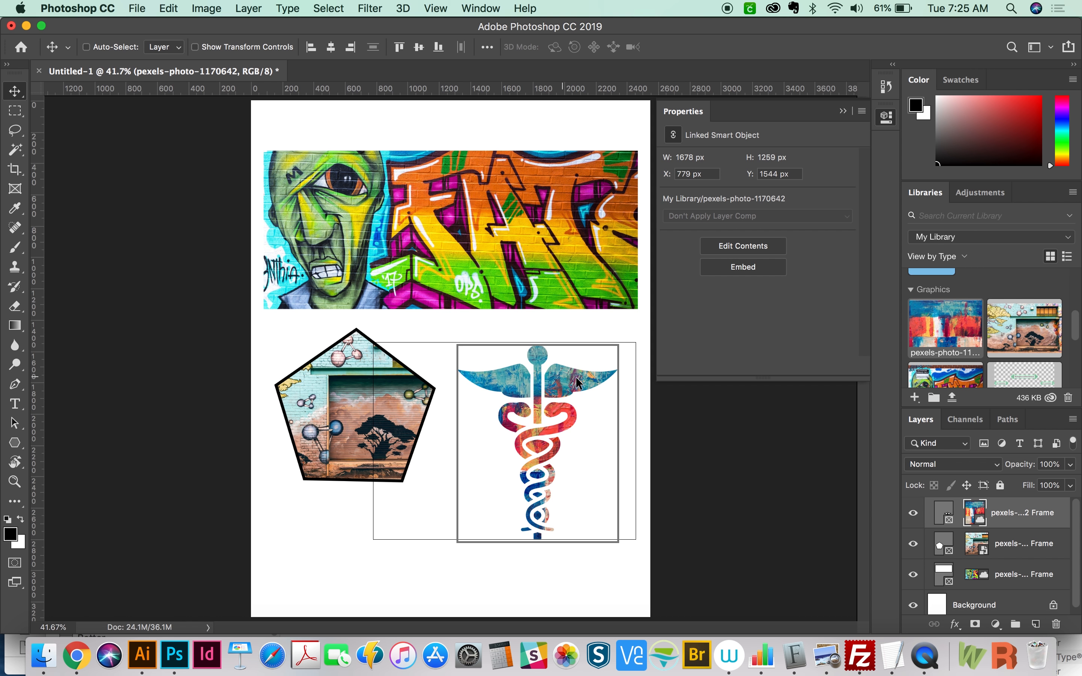
left_click(15, 111)
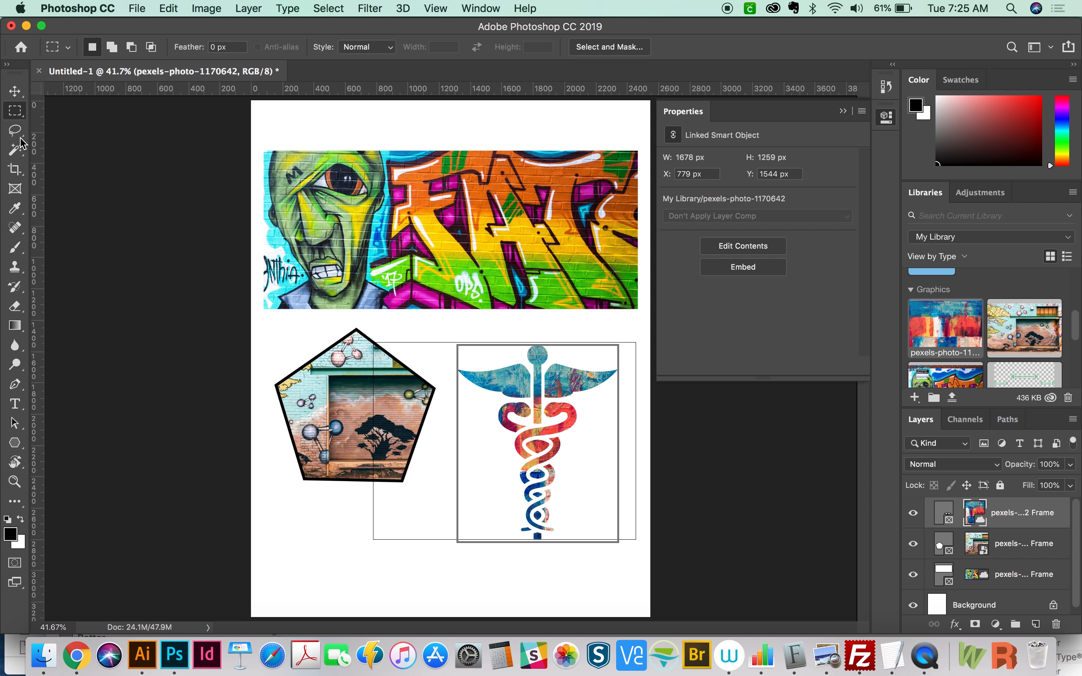
mouse_move(542, 566)
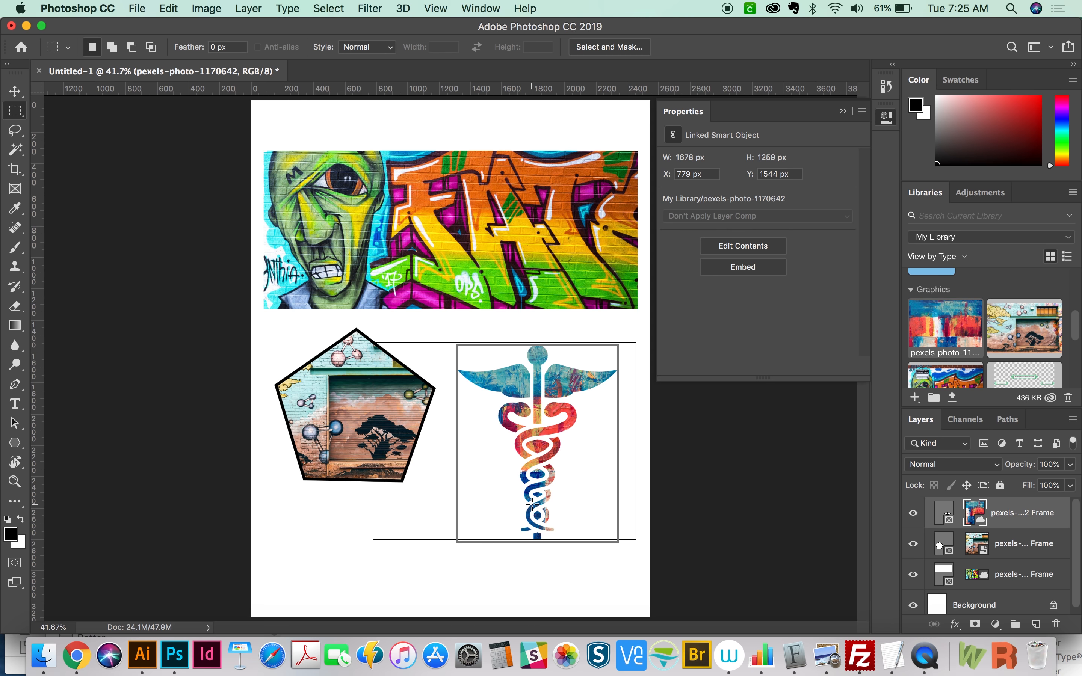
left_click(14, 91)
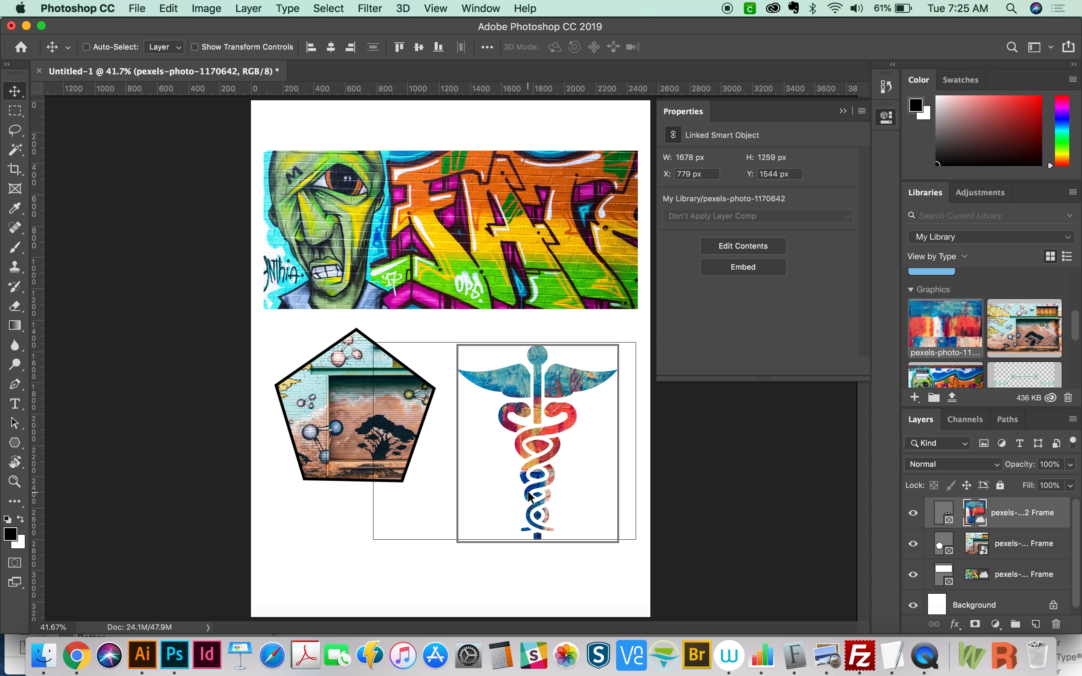